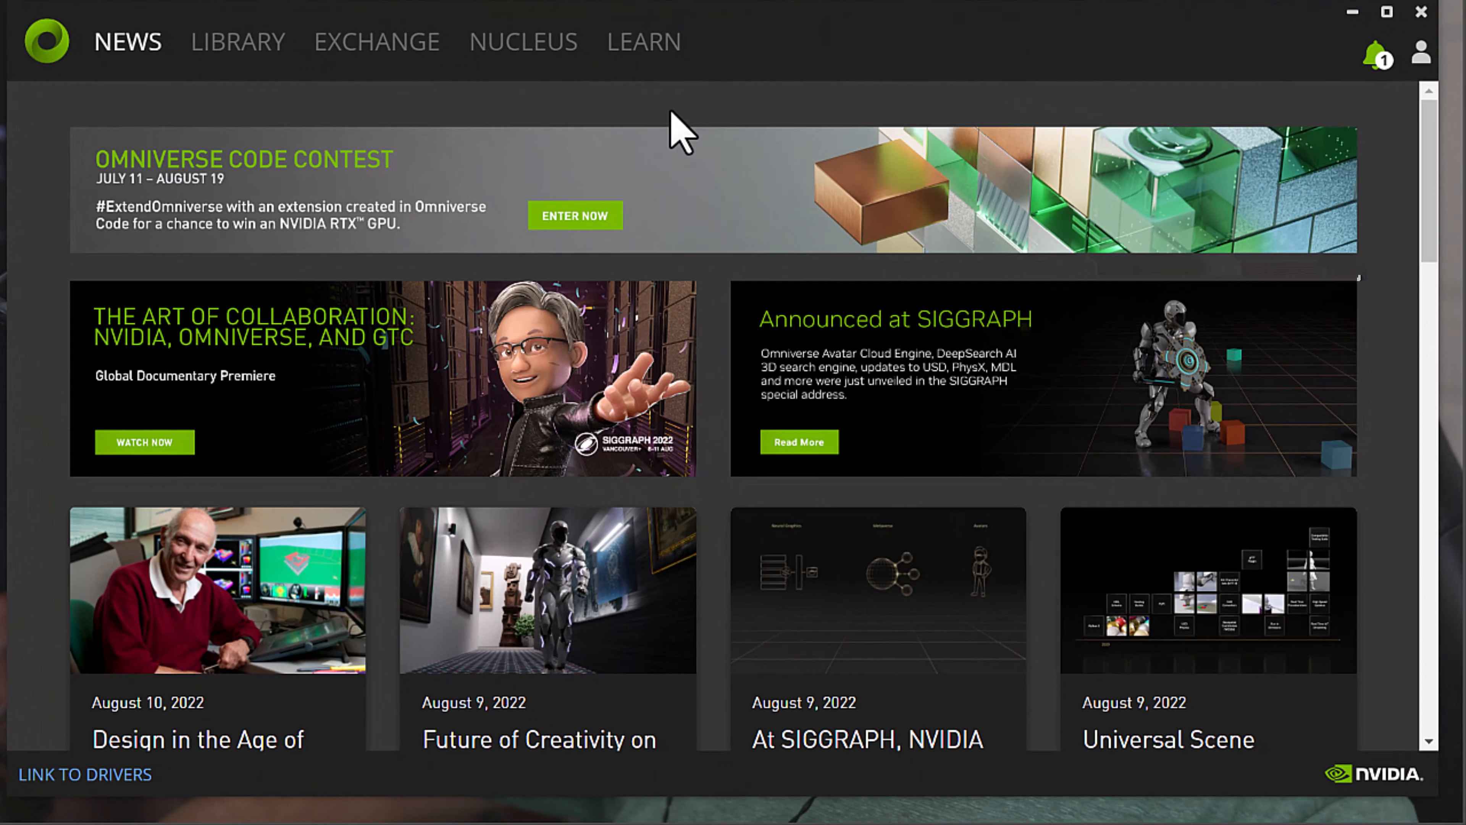
Switch from the news feed to the Library of installed apps showing Omniverse View
{"action": "scroll", "scroll_direction": "down", "scroll_amount": 3}
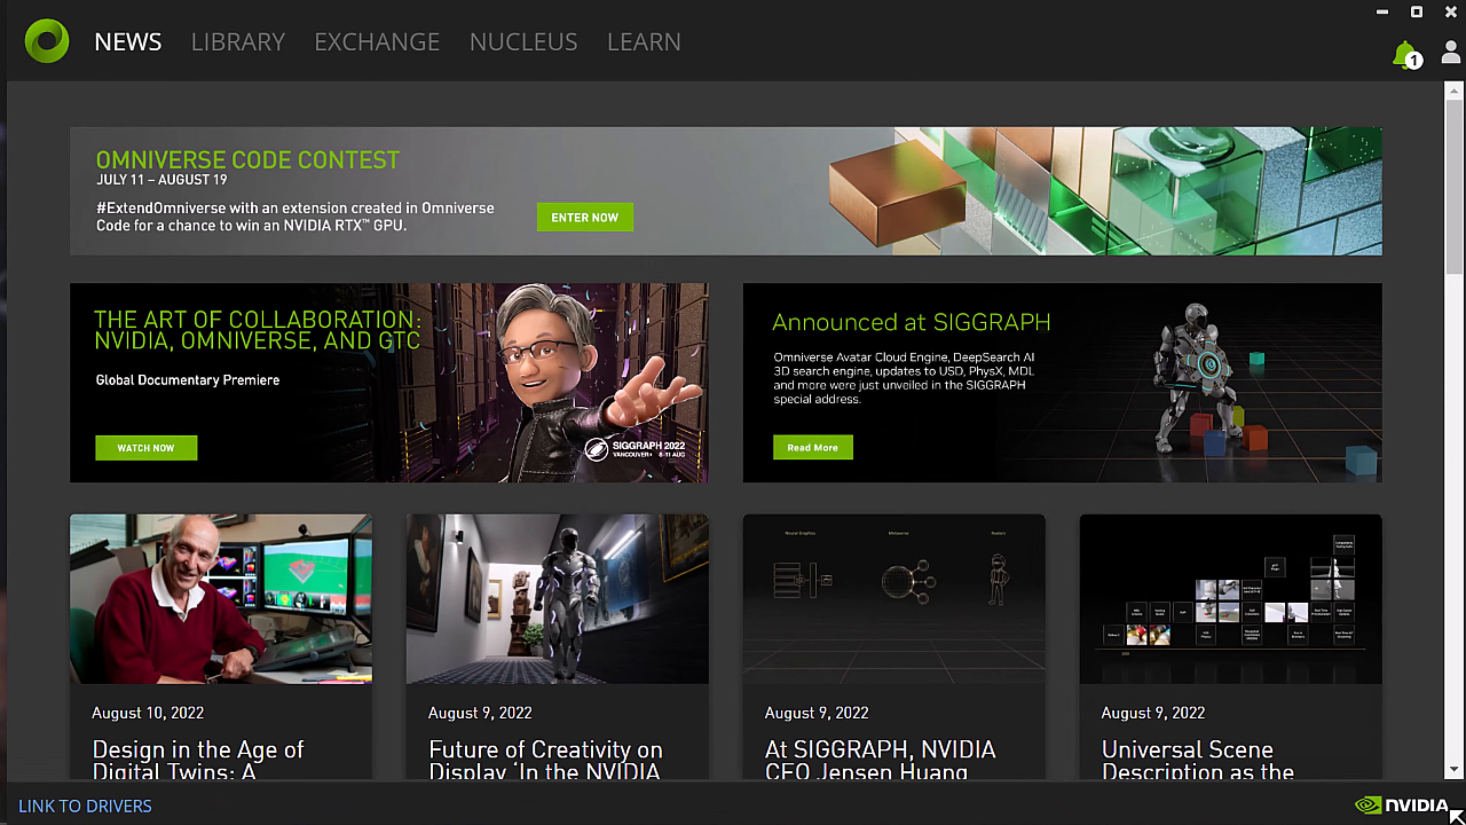
{"action": "left_click", "coordinate": [377, 41]}
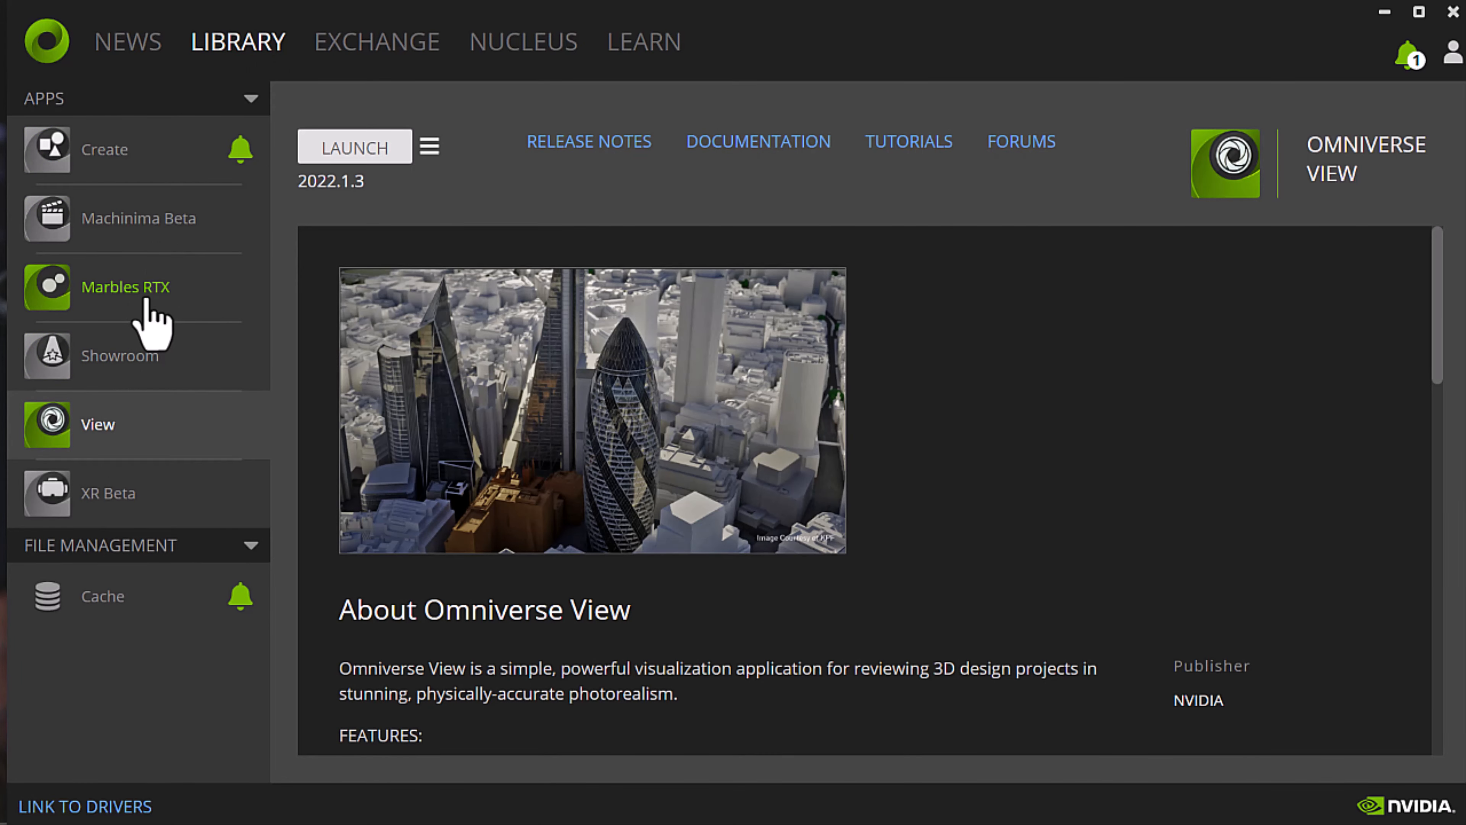
{"action": "mouse_move", "coordinate": [150, 327]}
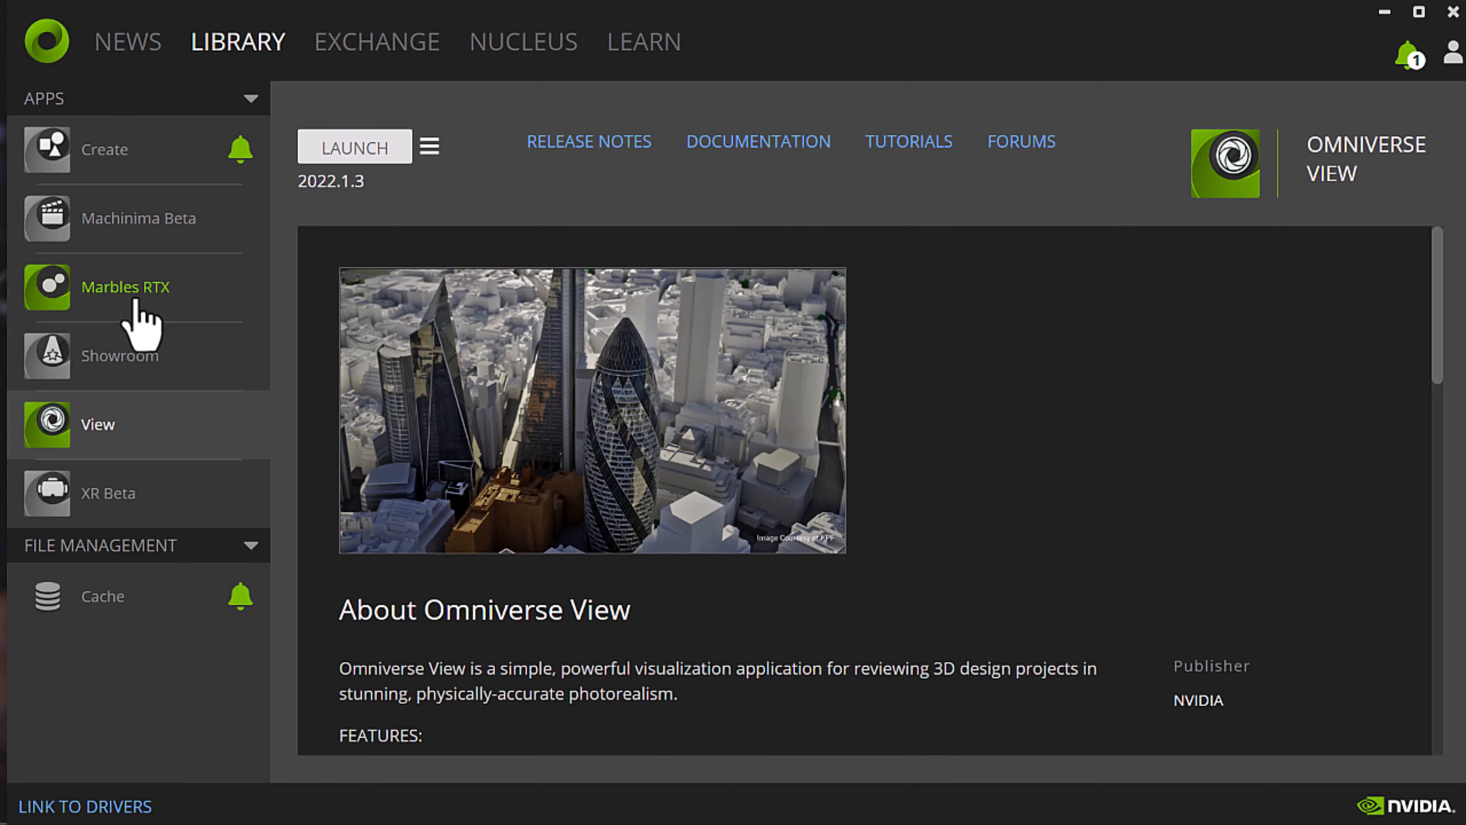
{"action": "mouse_move", "coordinate": [126, 356]}
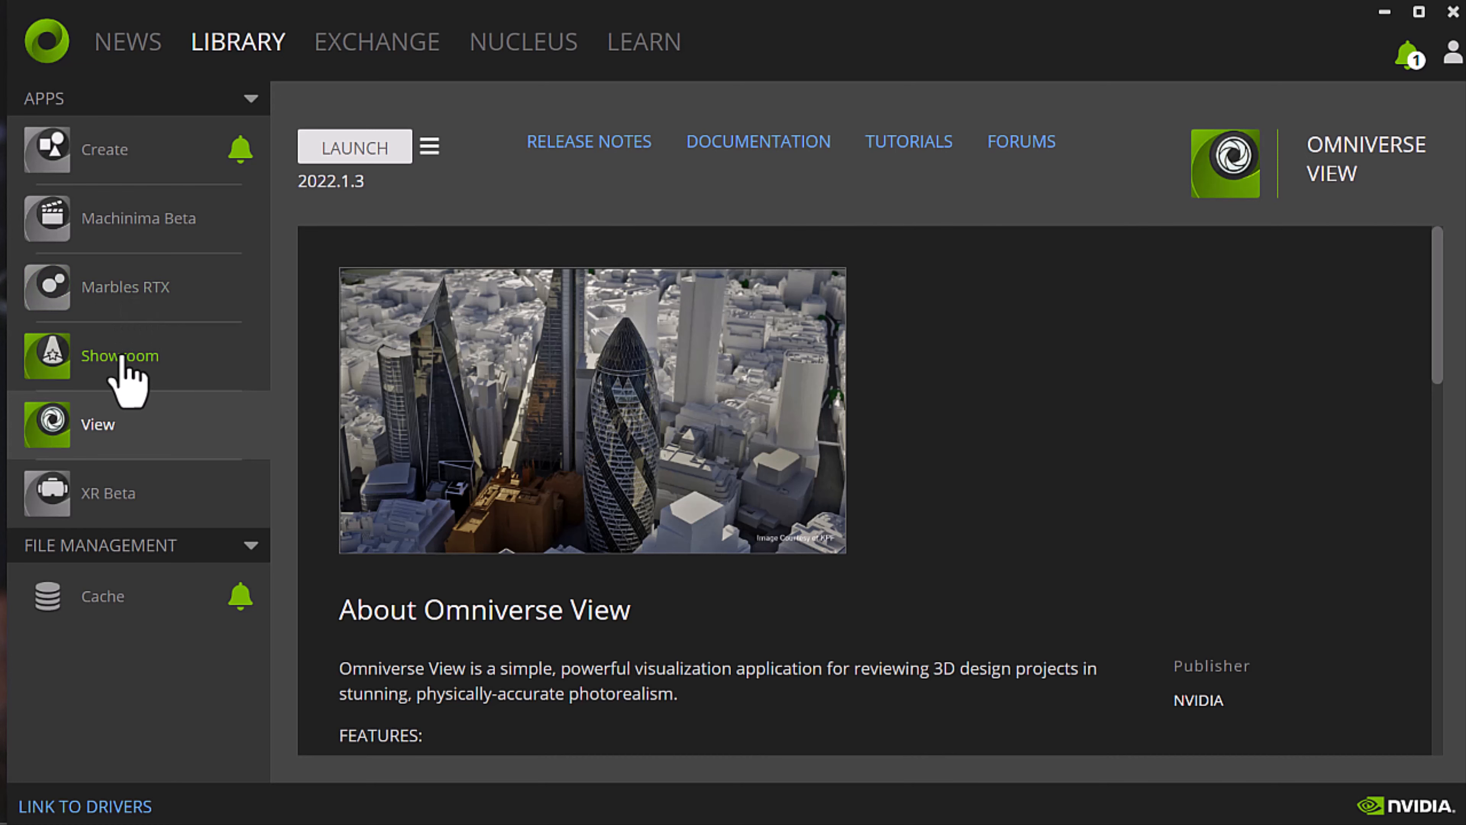
{"action": "left_click", "coordinate": [119, 355]}
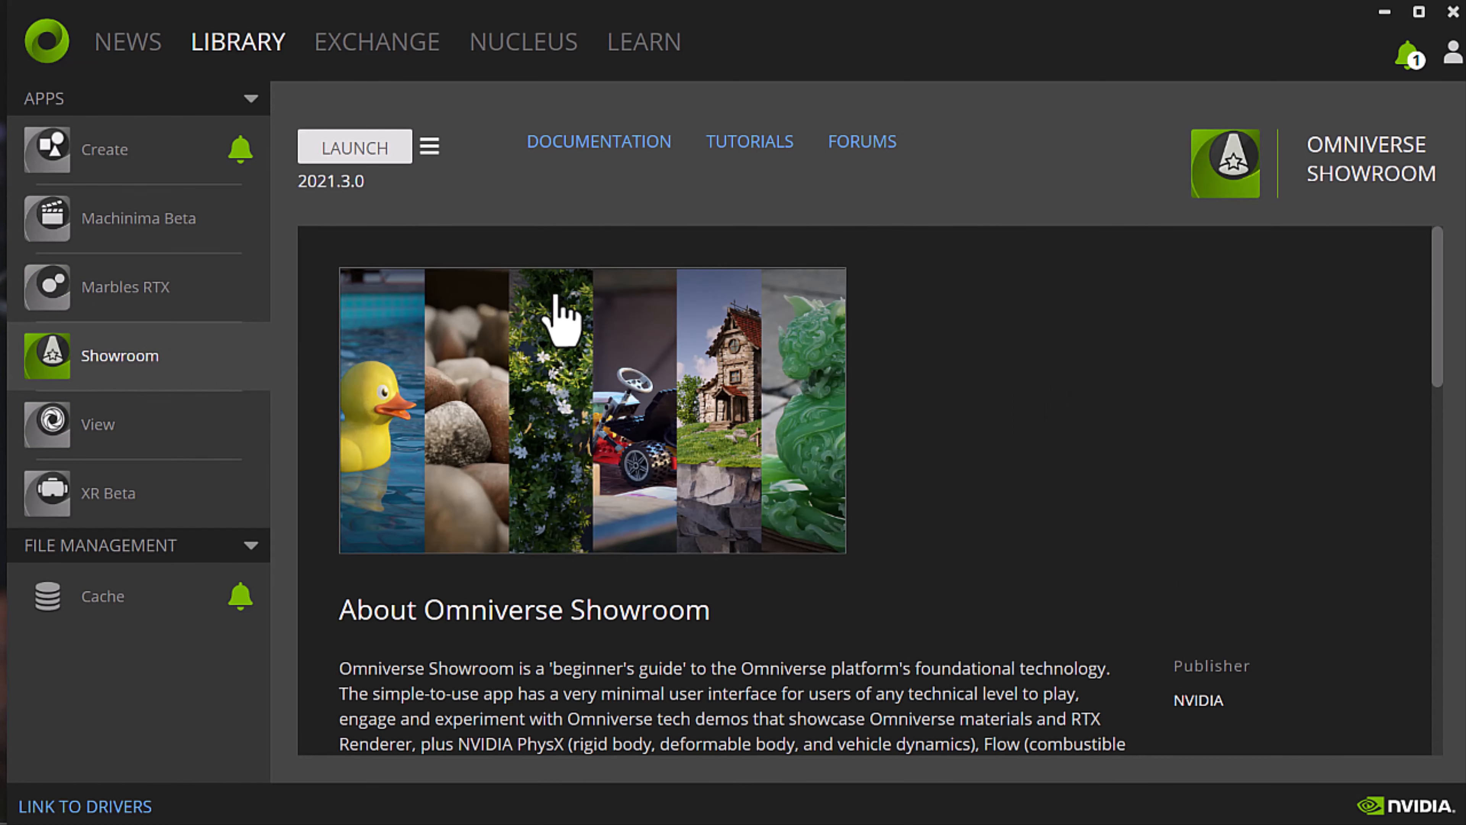
{"action": "mouse_move", "coordinate": [706, 449]}
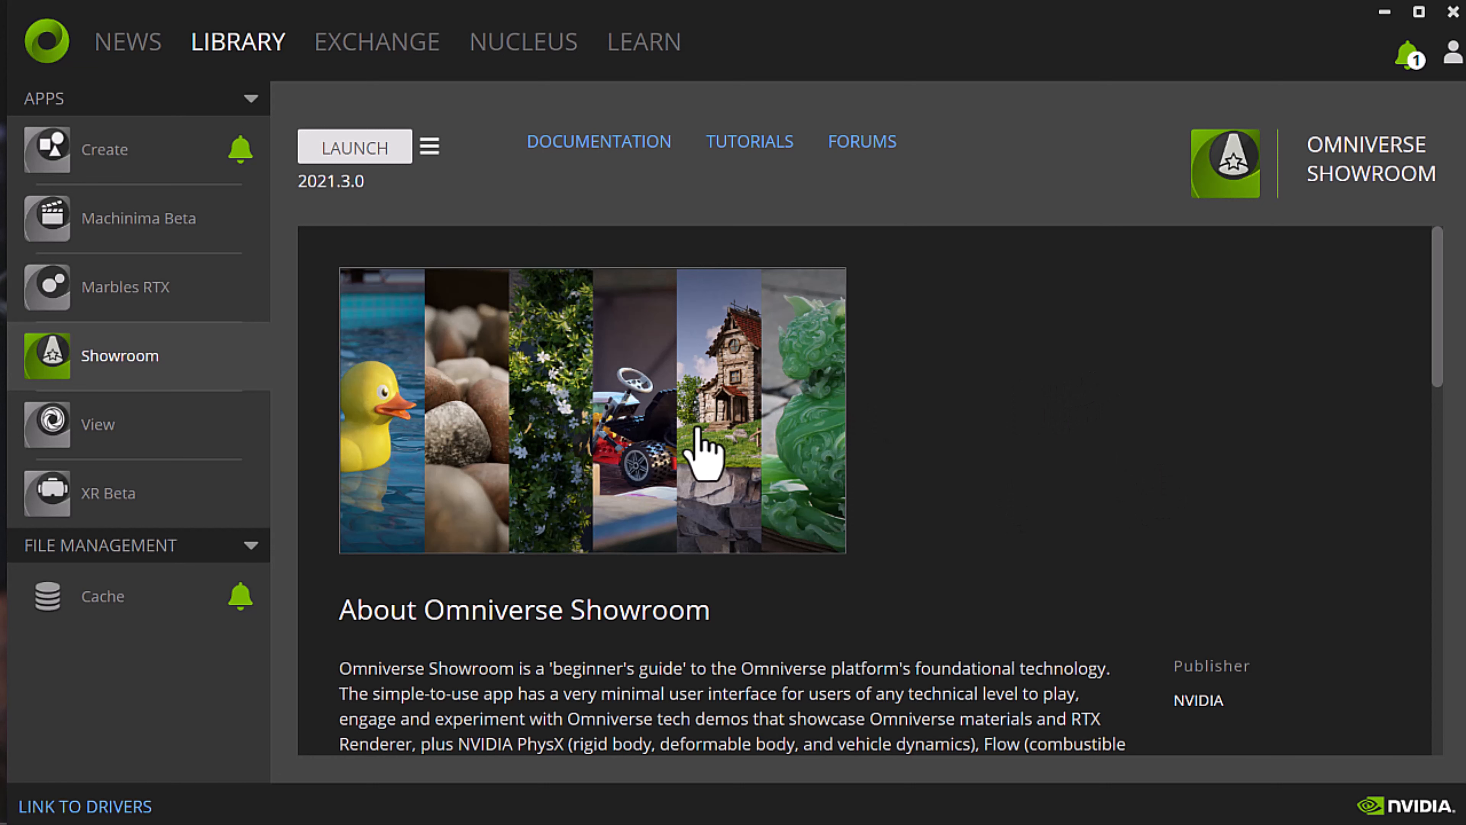
{"action": "left_click", "coordinate": [97, 424]}
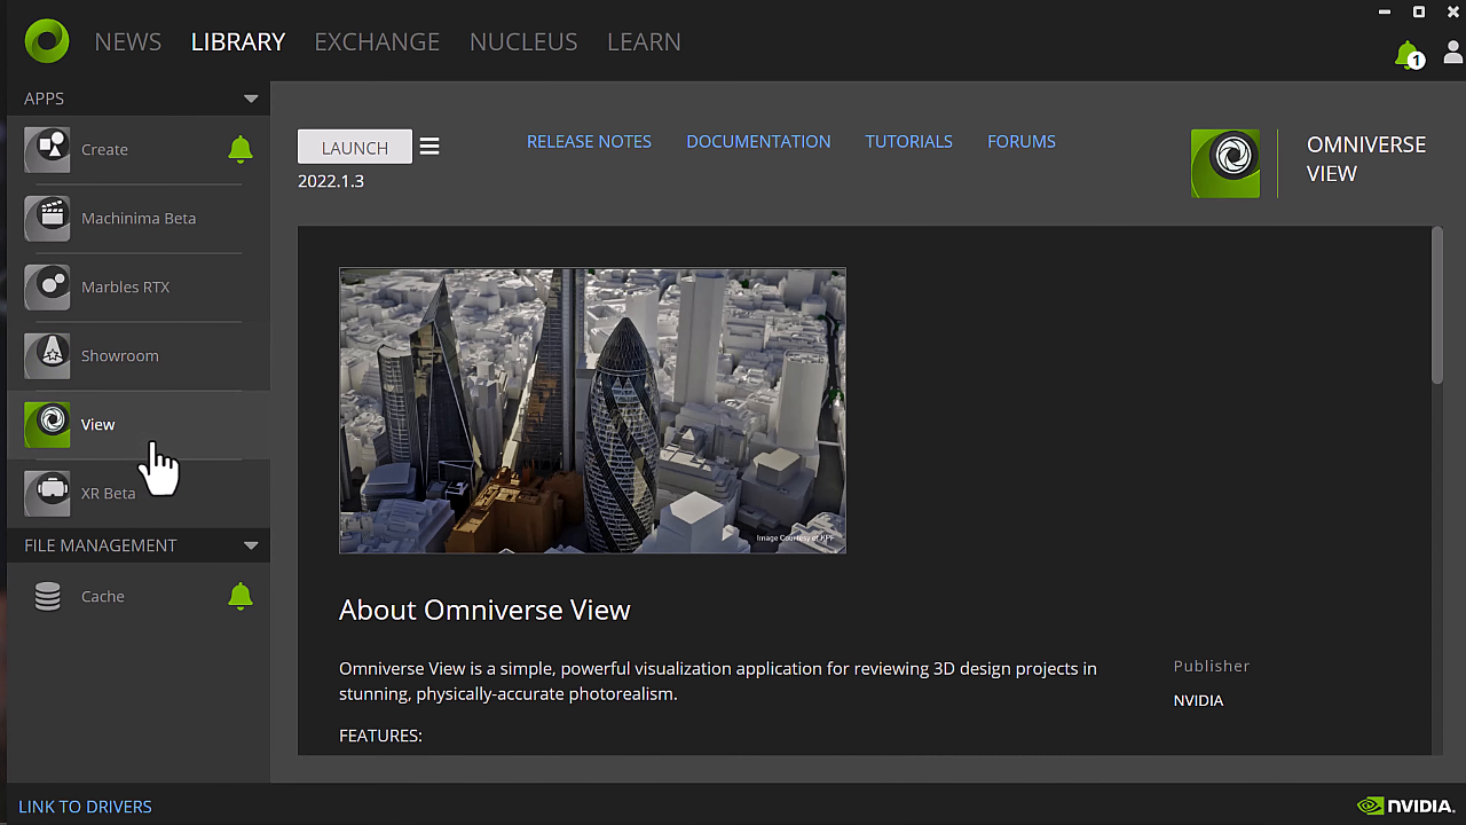
{"action": "mouse_move", "coordinate": [121, 158]}
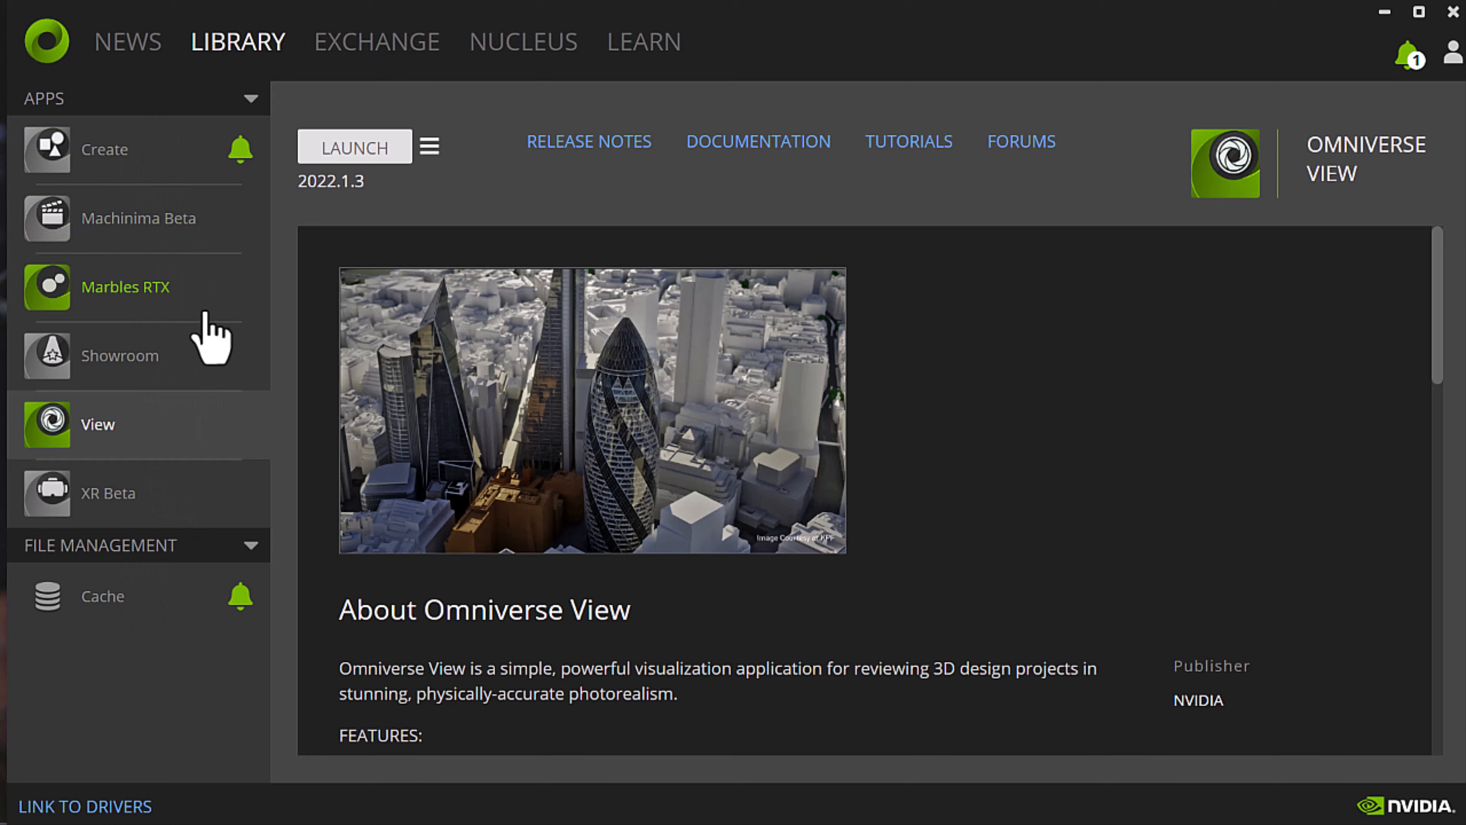
{"action": "mouse_move", "coordinate": [141, 149]}
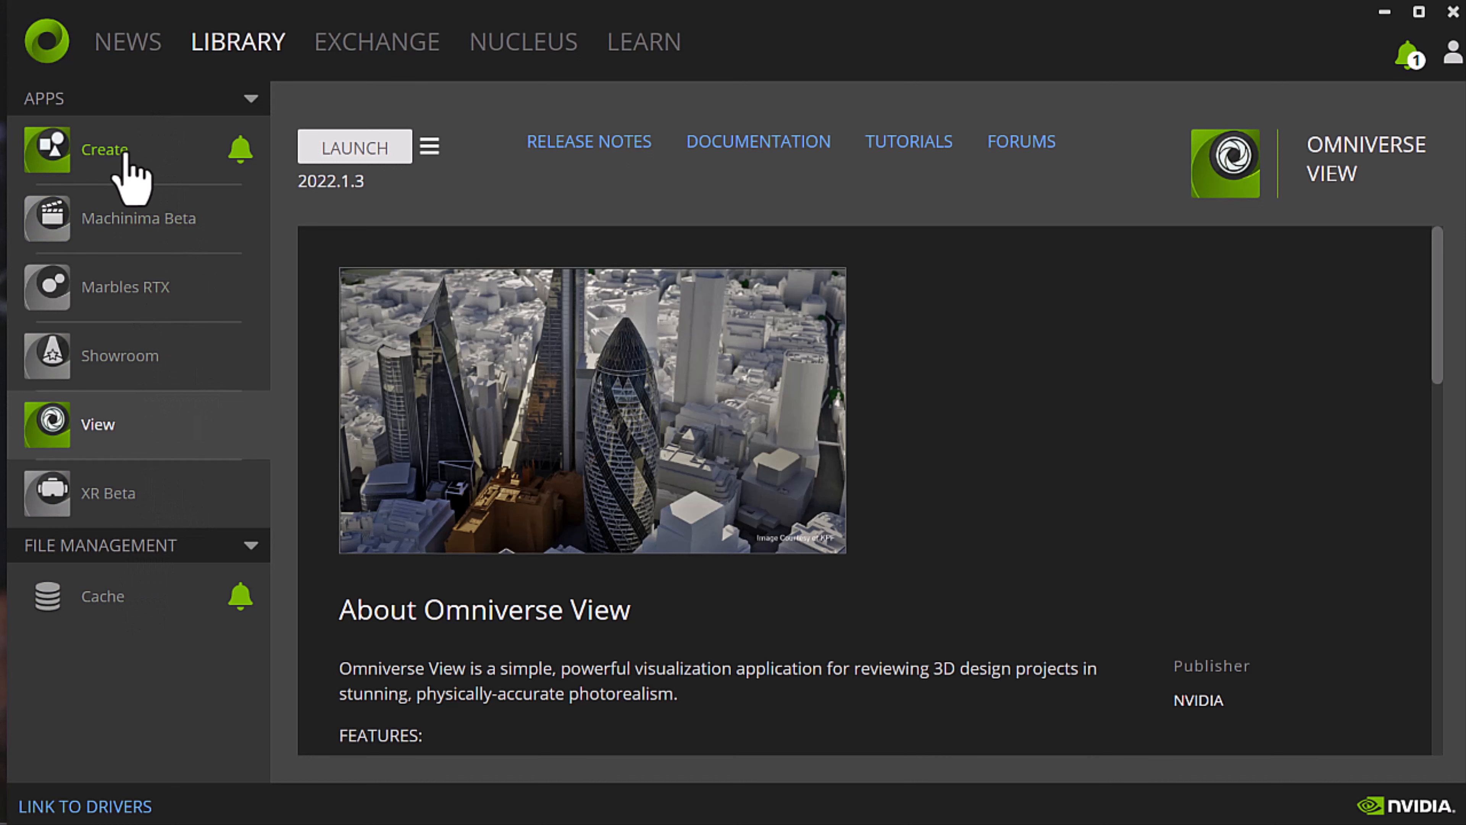
{"action": "mouse_move", "coordinate": [388, 98]}
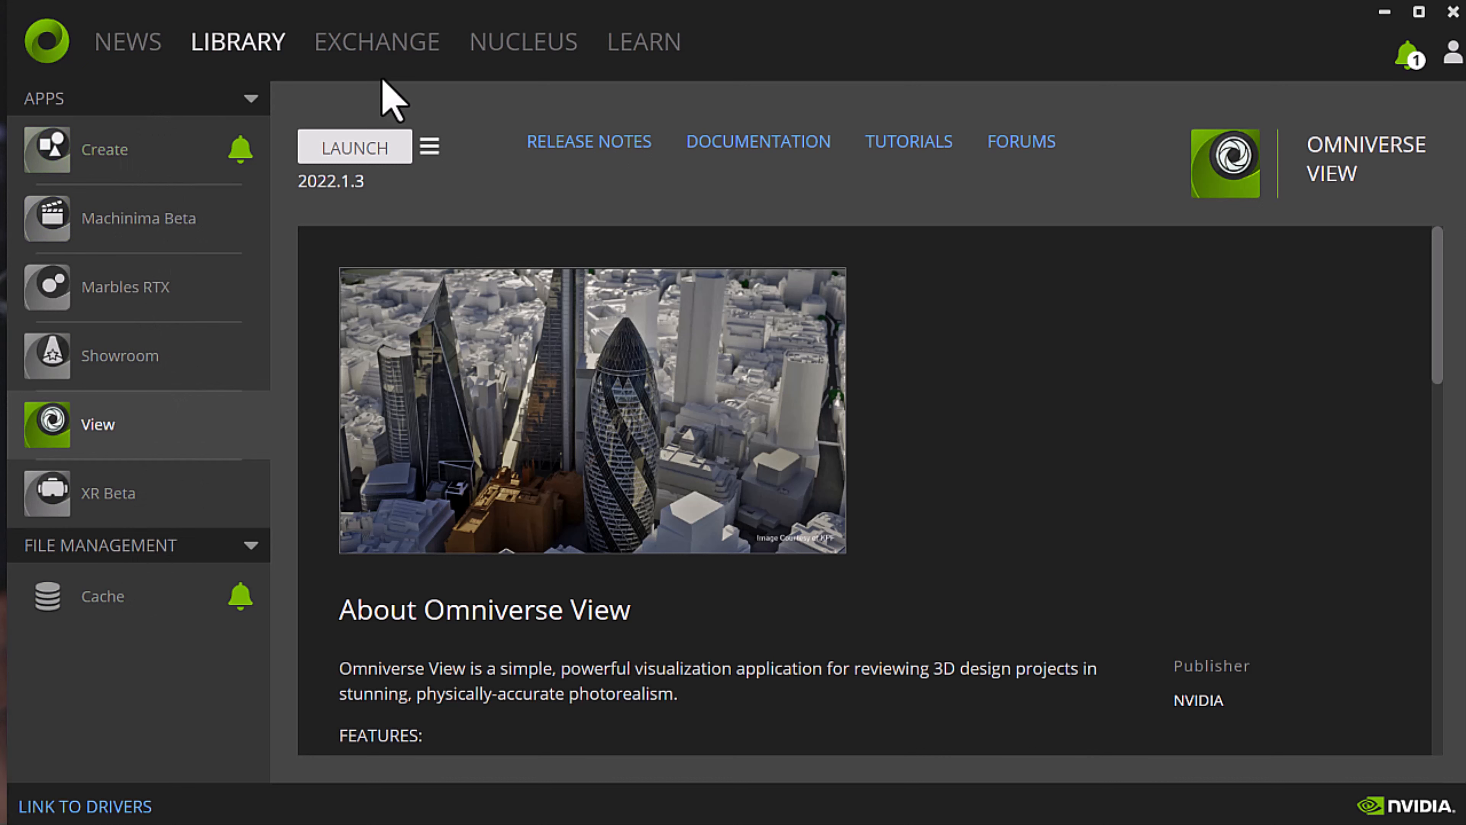
Switch to the Exchange catalog and scroll past the apps to the Connector listings
{"action": "left_click", "coordinate": [376, 41]}
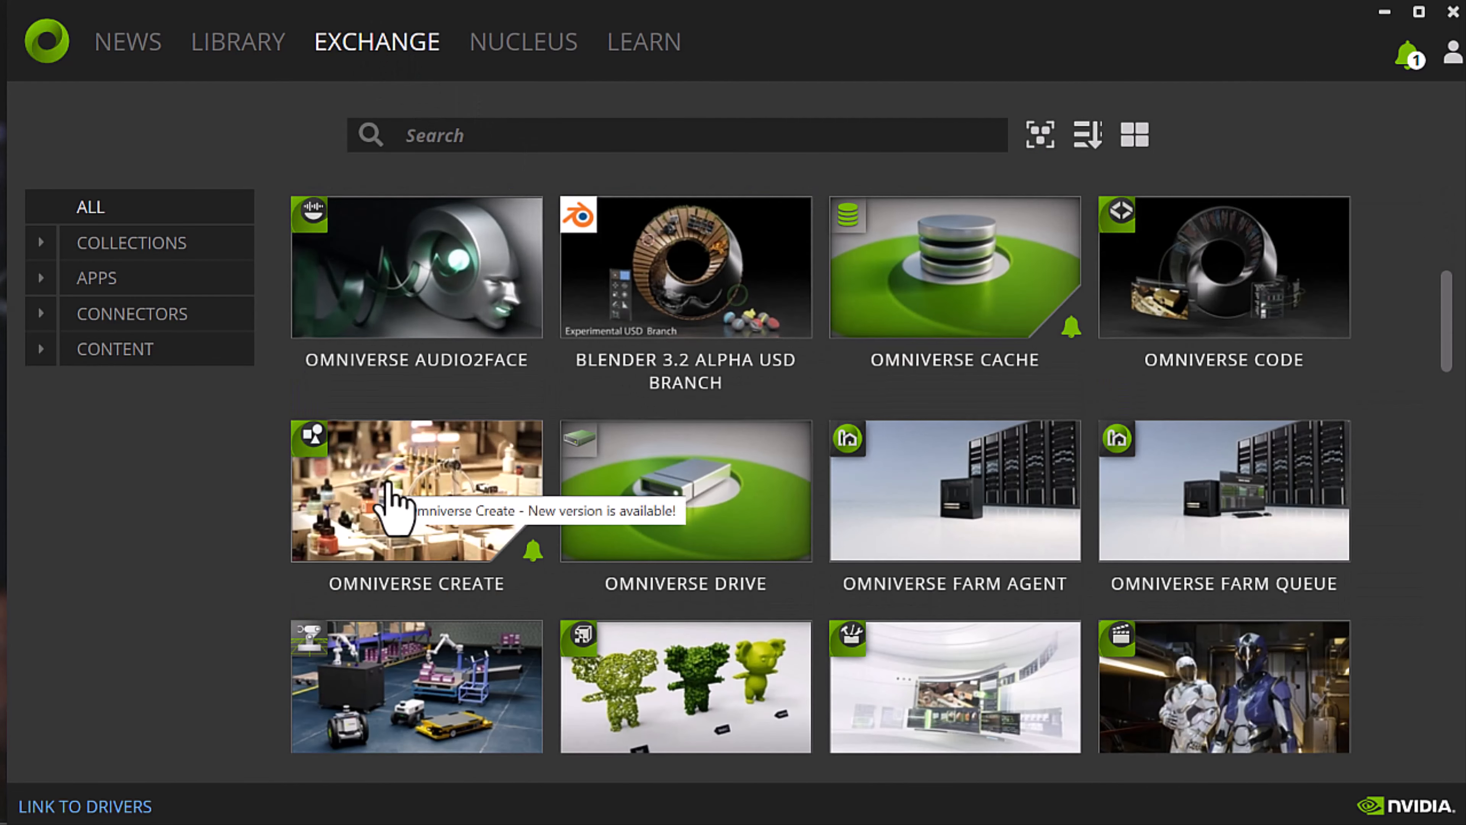
{"action": "mouse_move", "coordinate": [599, 524]}
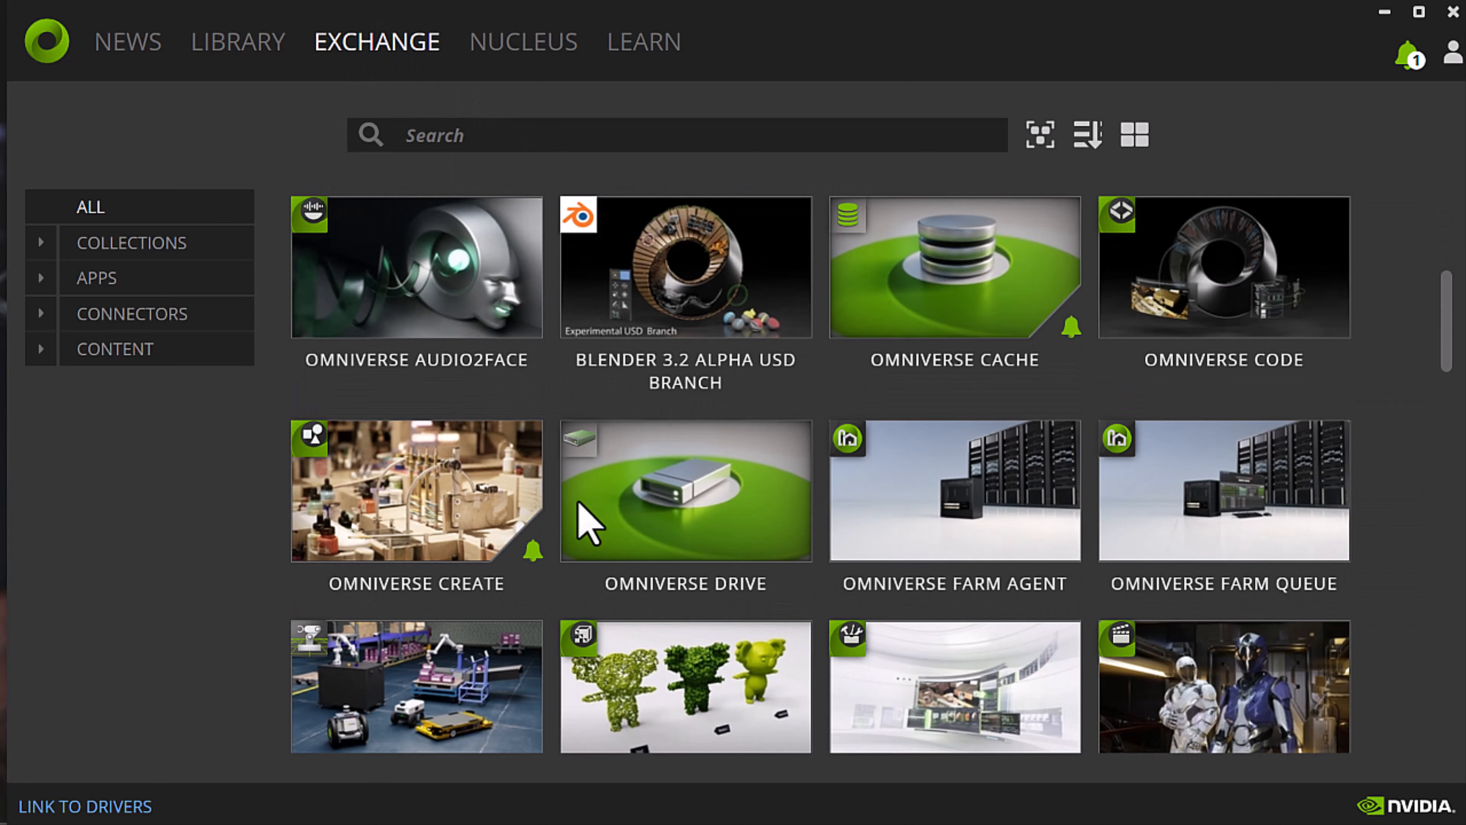
{"action": "scroll", "scroll_direction": "down", "scroll_amount": 3}
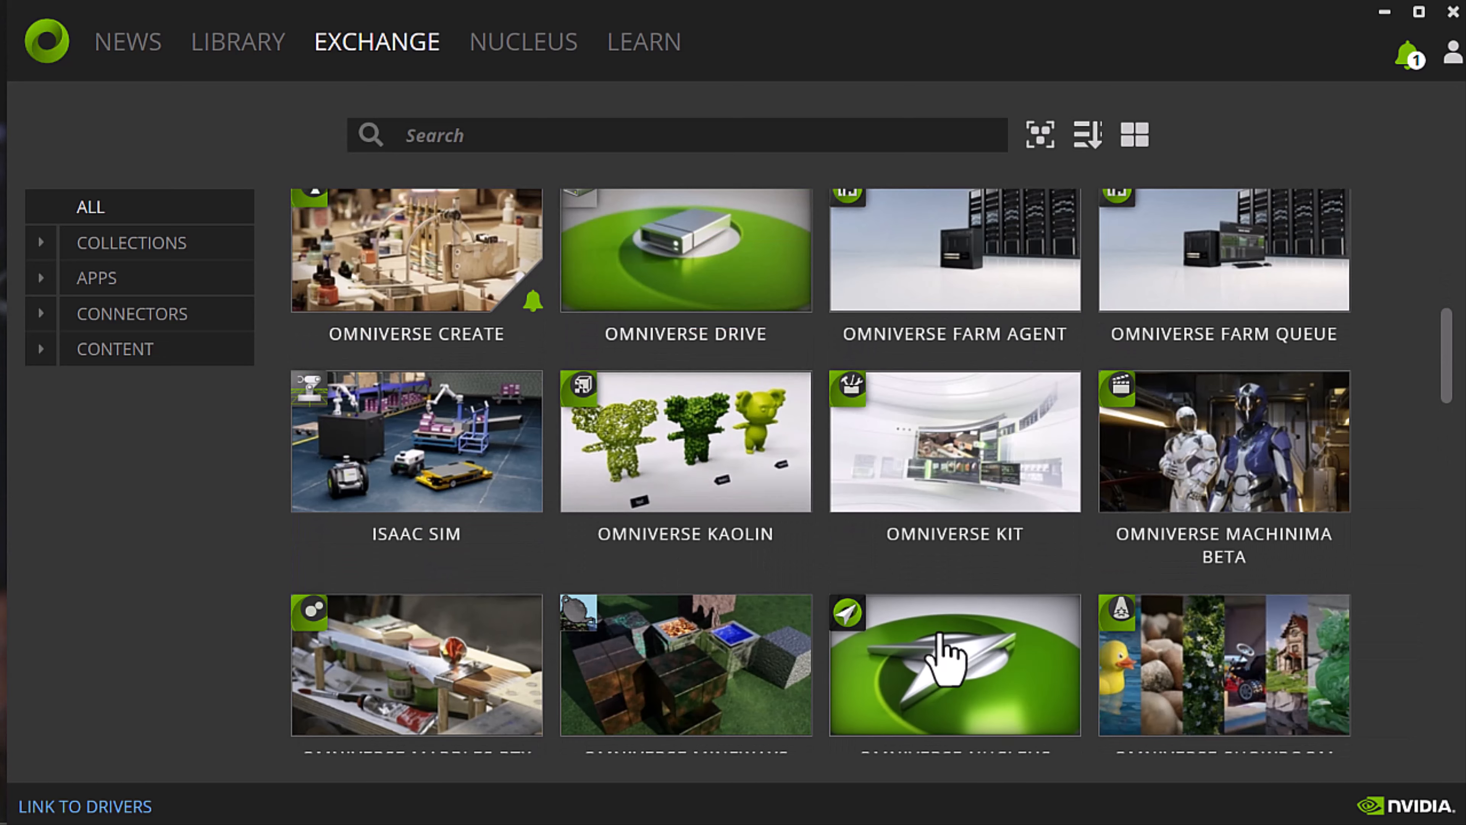
{"action": "scroll", "scroll_direction": "down", "scroll_amount": 3}
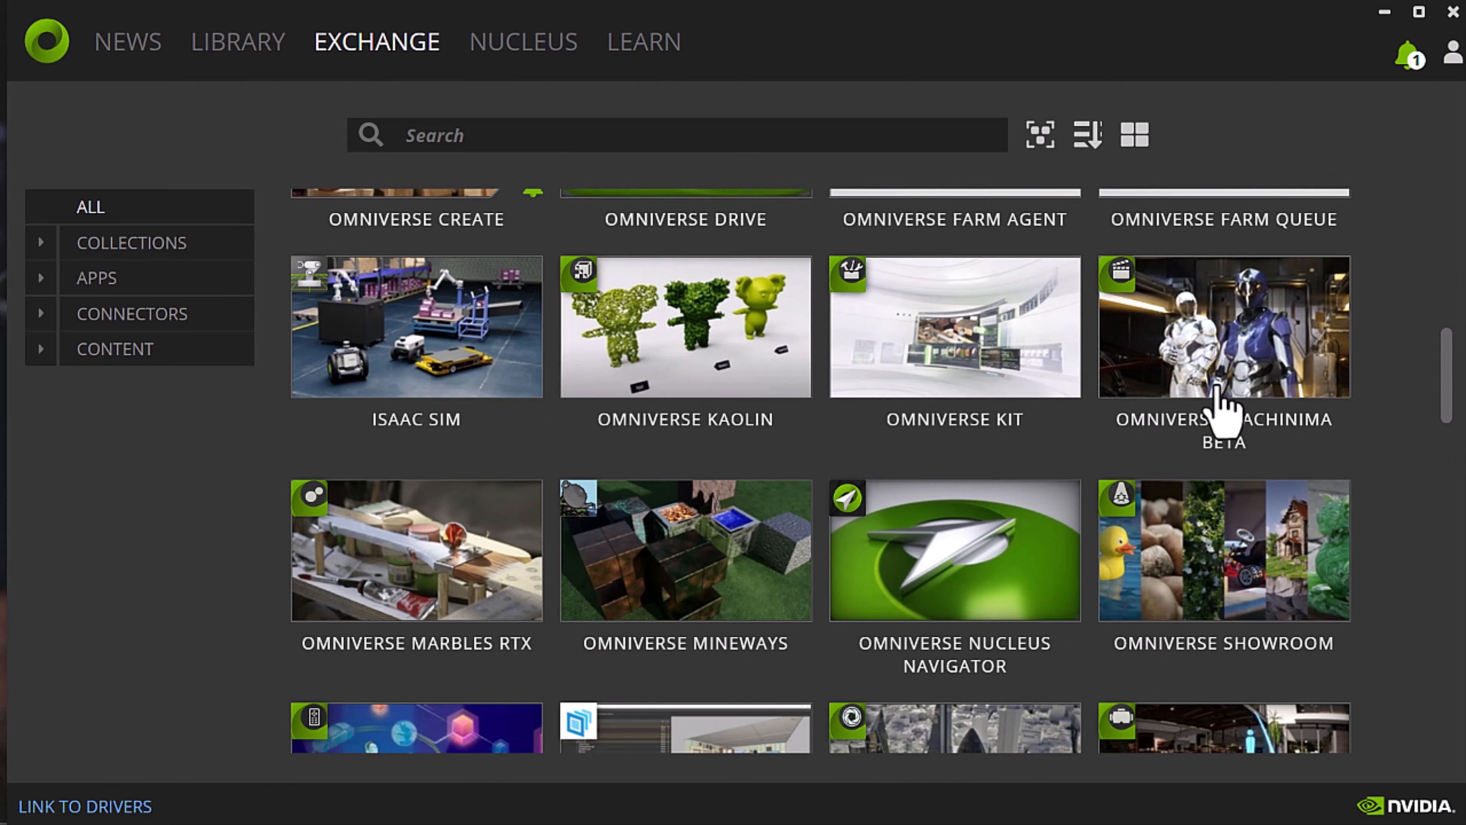
{"action": "scroll", "scroll_direction": "down", "scroll_amount": 3}
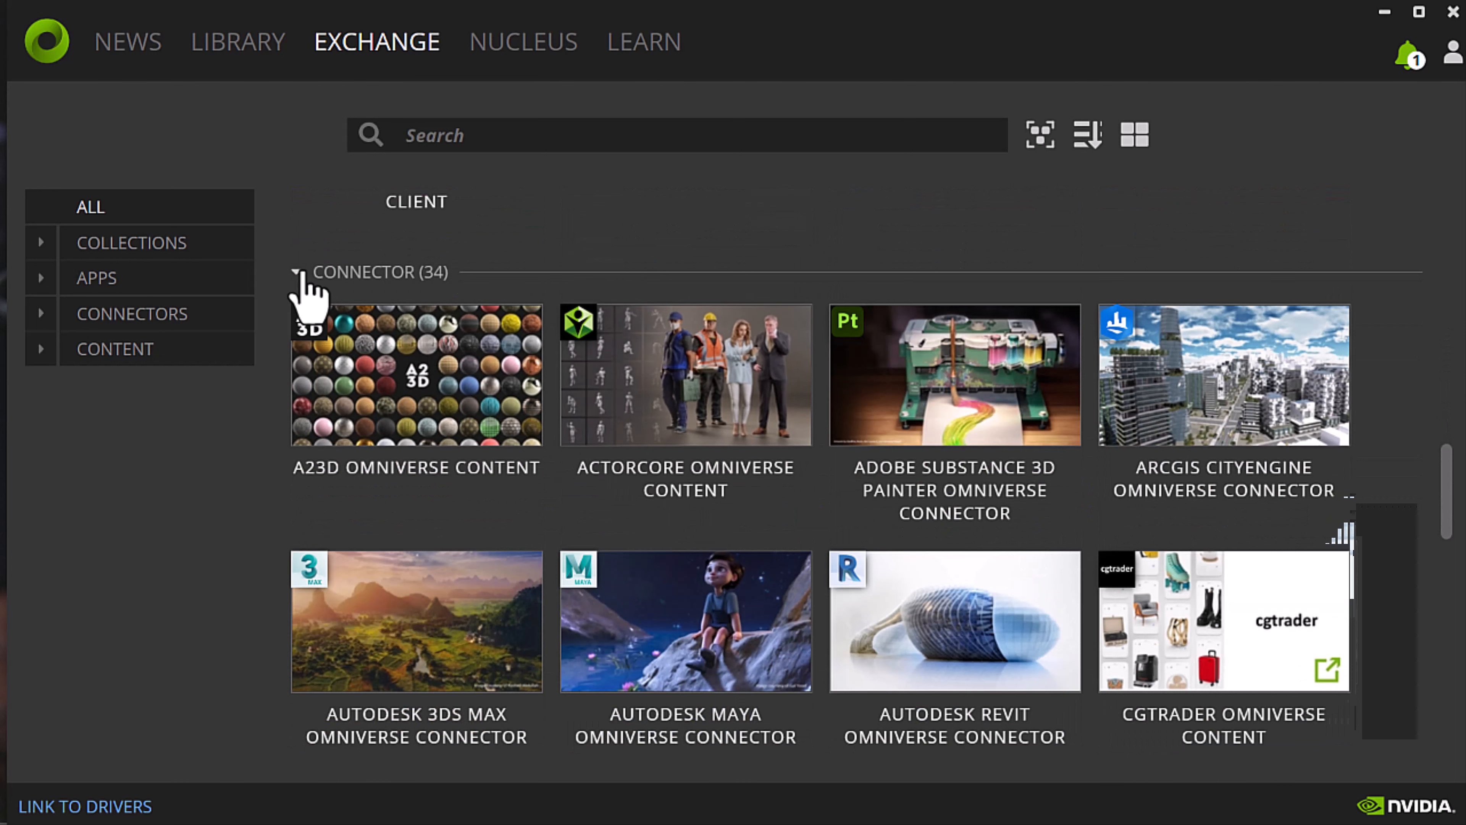
{"action": "scroll", "scroll_direction": "down", "scroll_amount": 3}
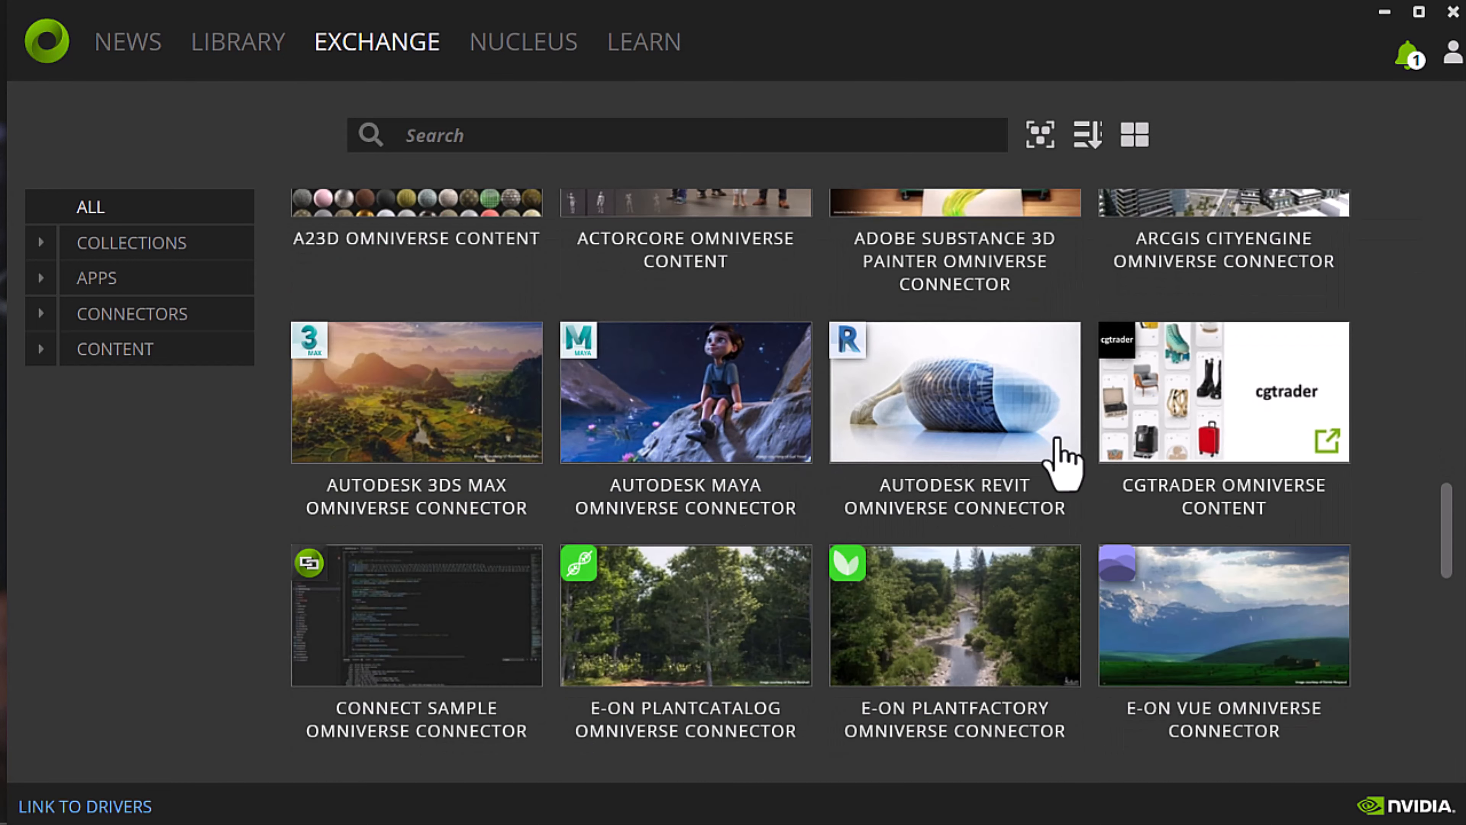
{"action": "scroll", "scroll_direction": "down", "scroll_amount": 3}
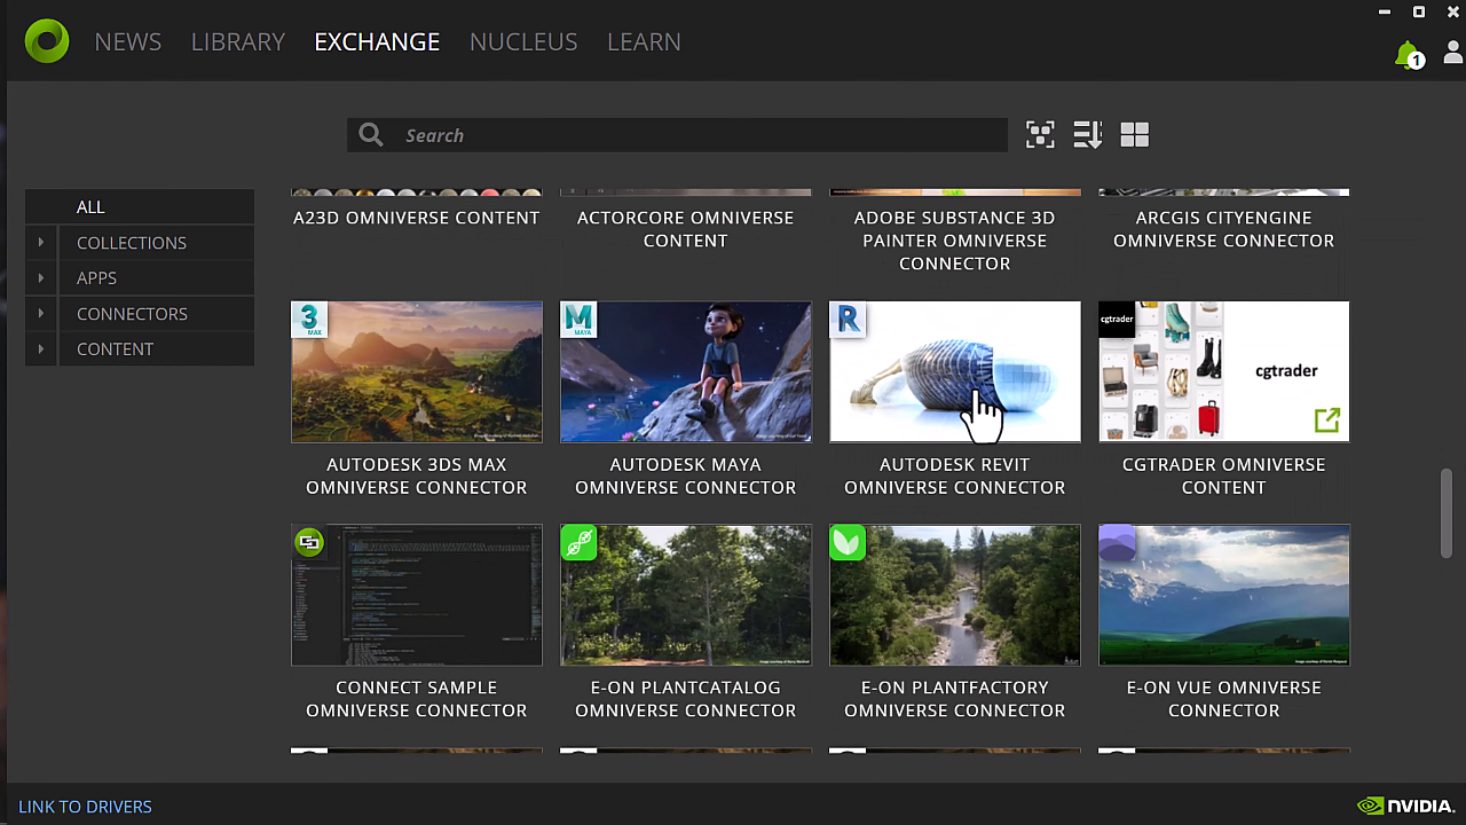
{"action": "mouse_move", "coordinate": [988, 430]}
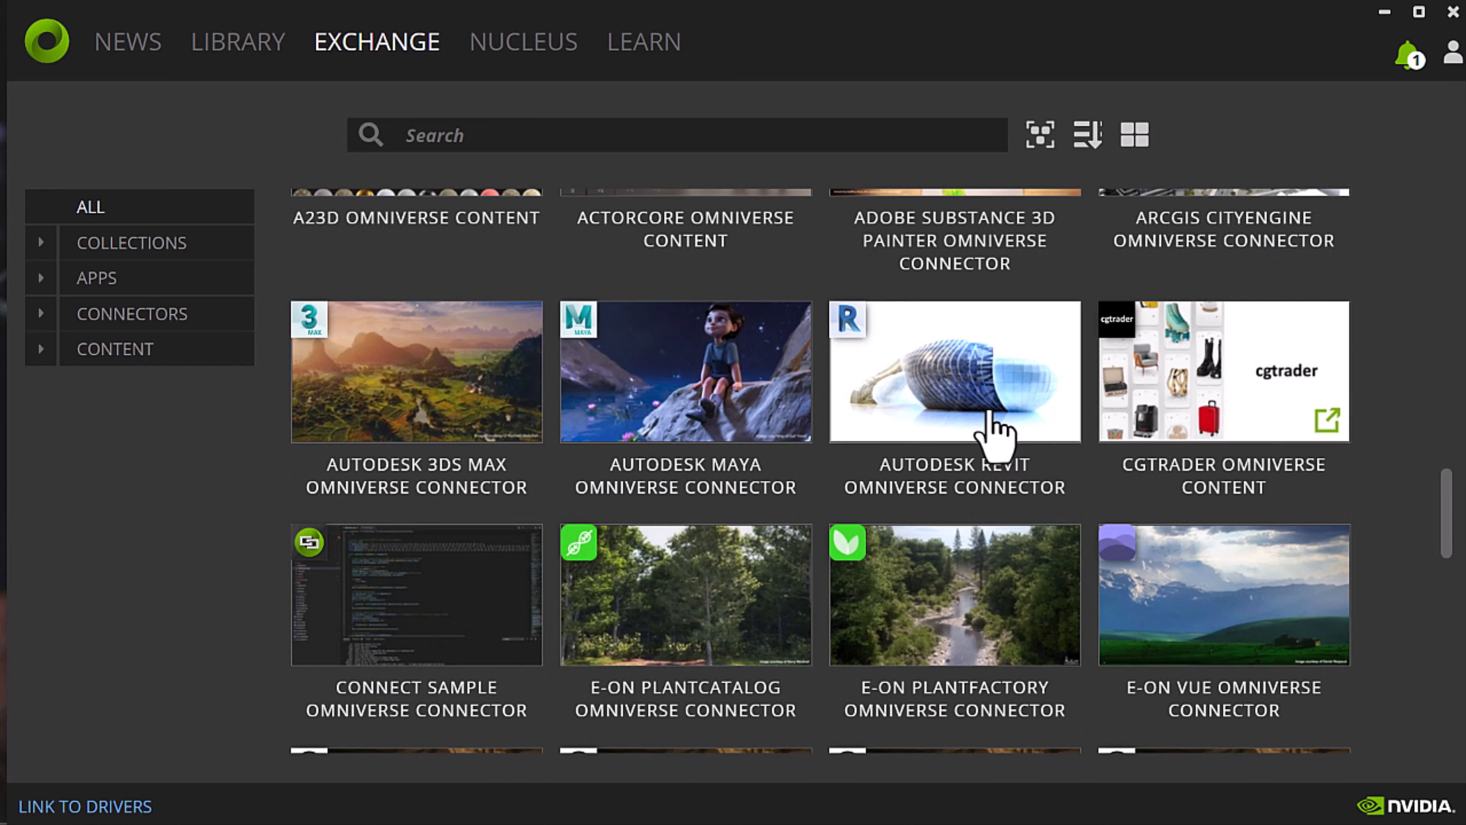
{"action": "mouse_move", "coordinate": [1000, 430]}
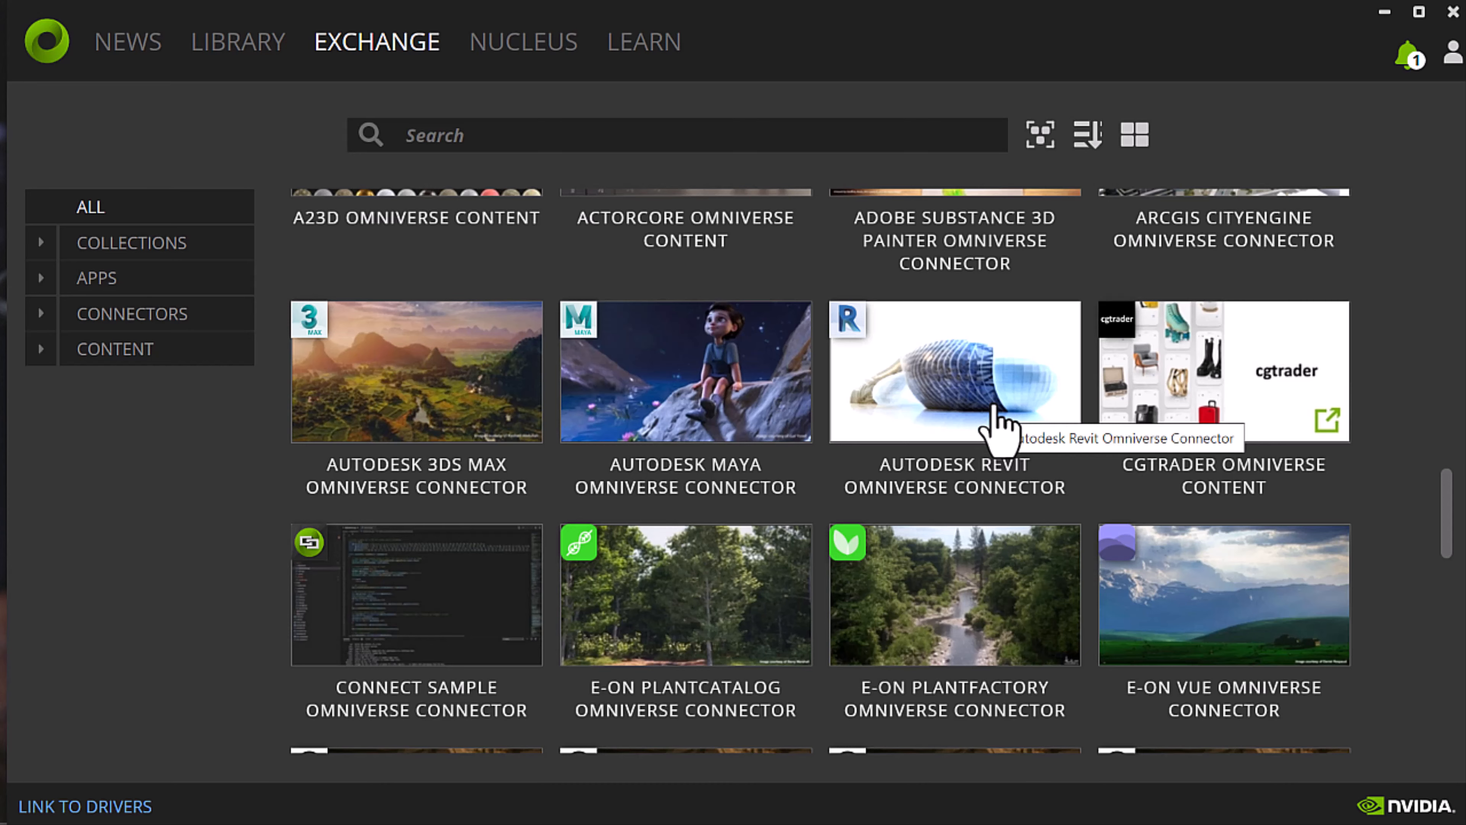
{"action": "scroll", "scroll_direction": "down", "scroll_amount": 3}
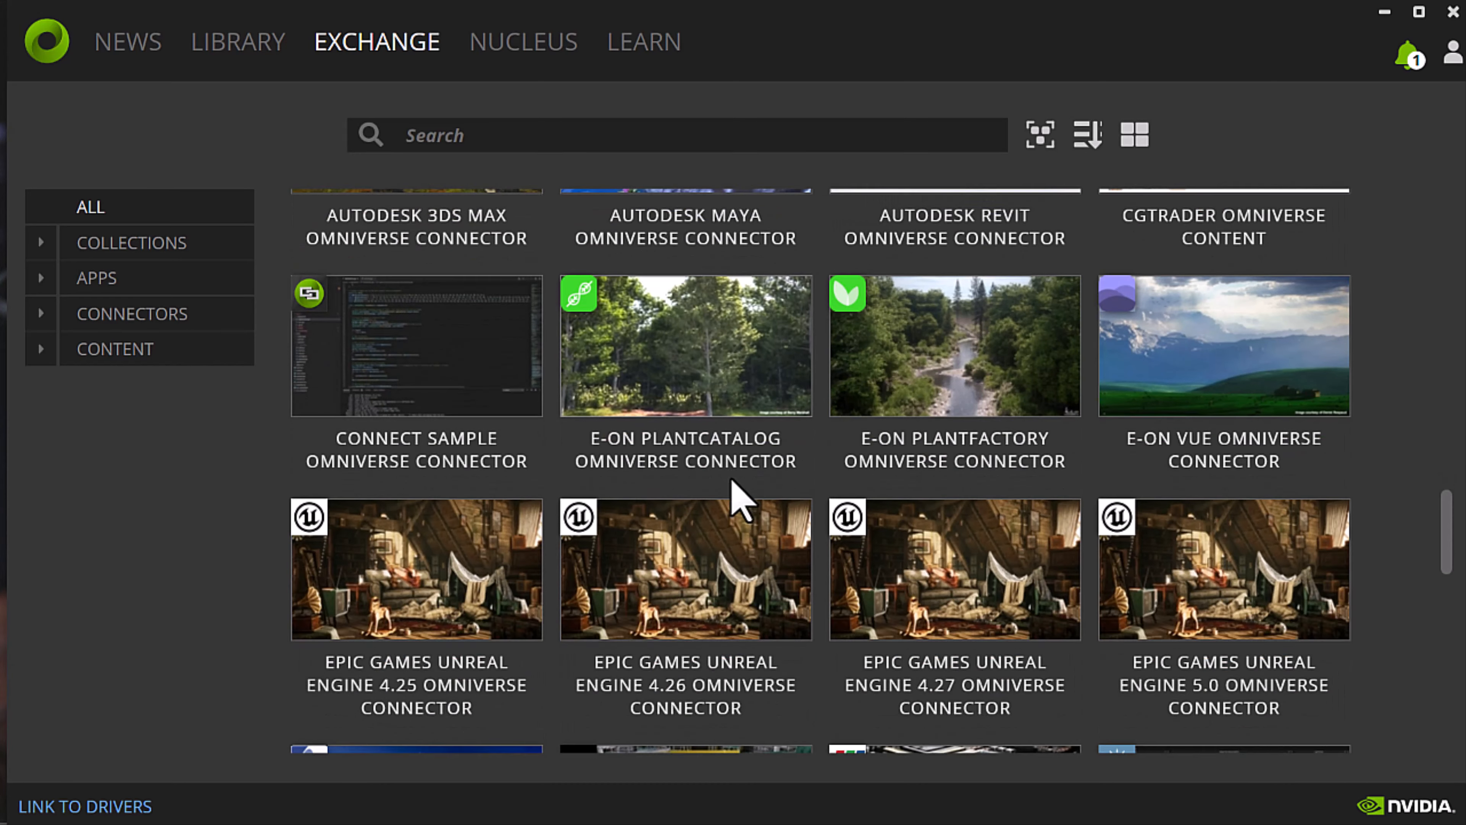
Scroll the Exchange list down to the Content-Pack (8) section
{"action": "scroll", "scroll_direction": "down", "scroll_amount": 3}
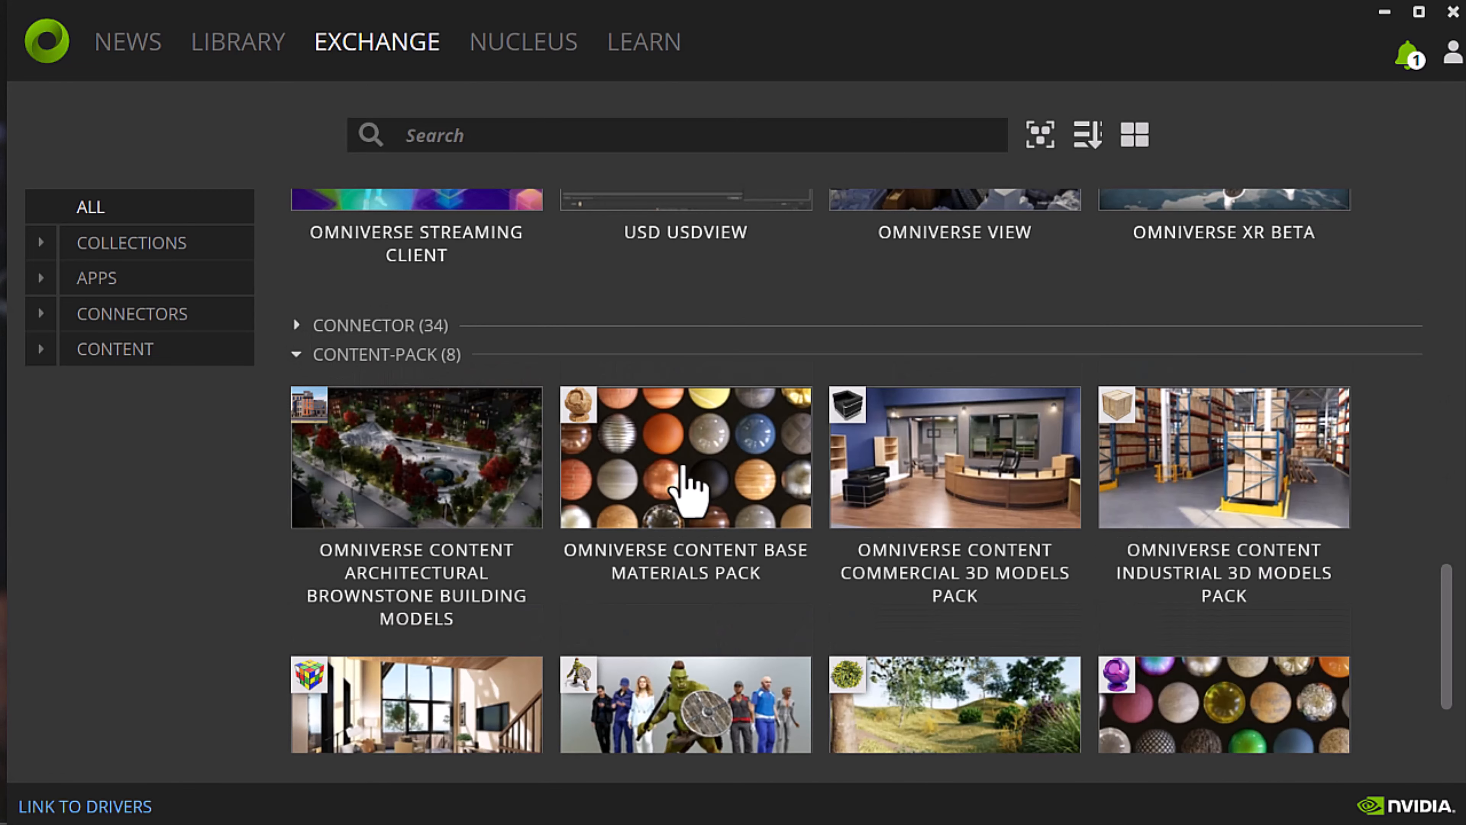
{"action": "mouse_move", "coordinate": [669, 627]}
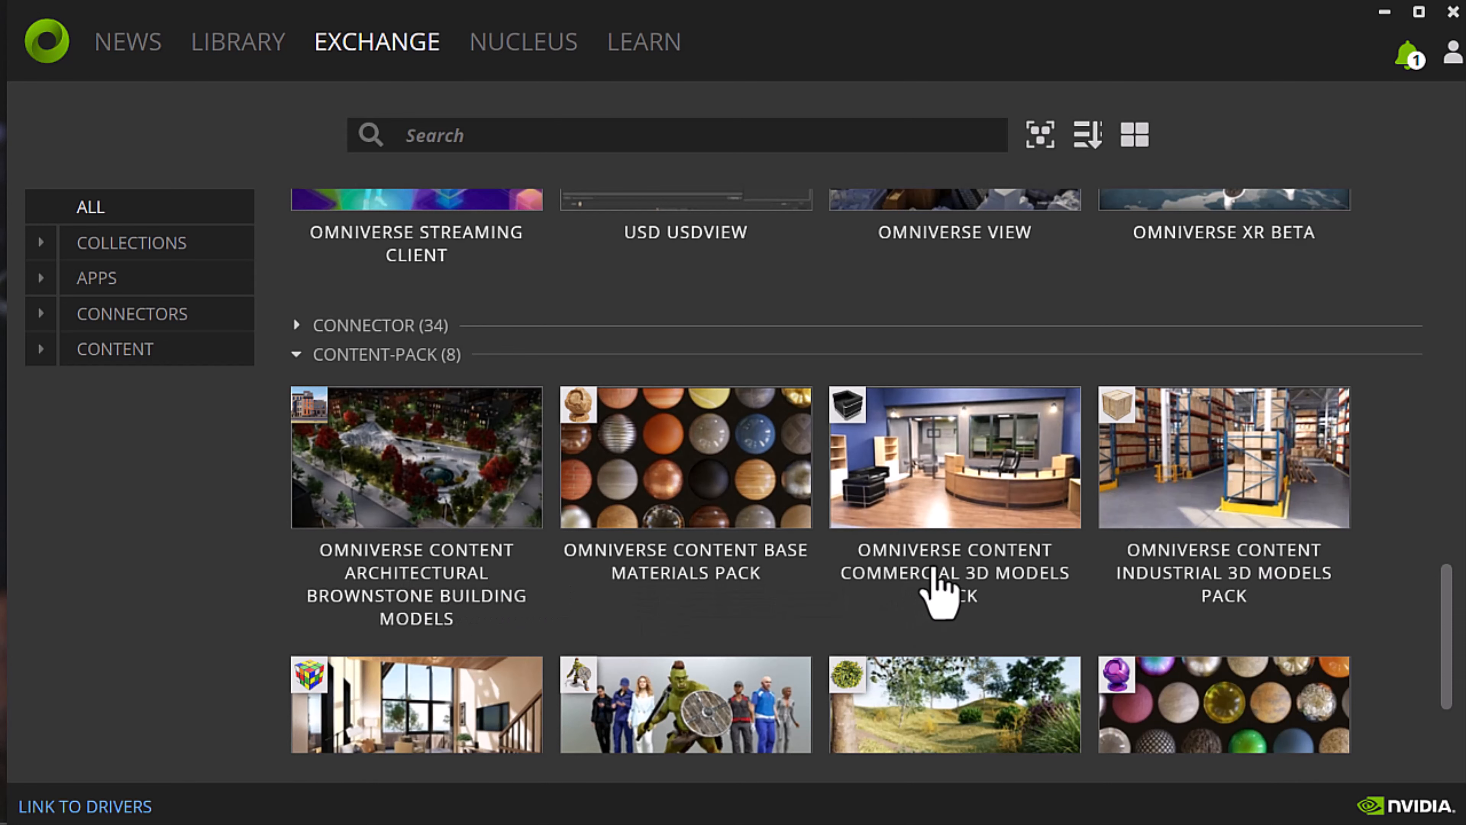
{"action": "scroll", "scroll_direction": "down", "scroll_amount": 3}
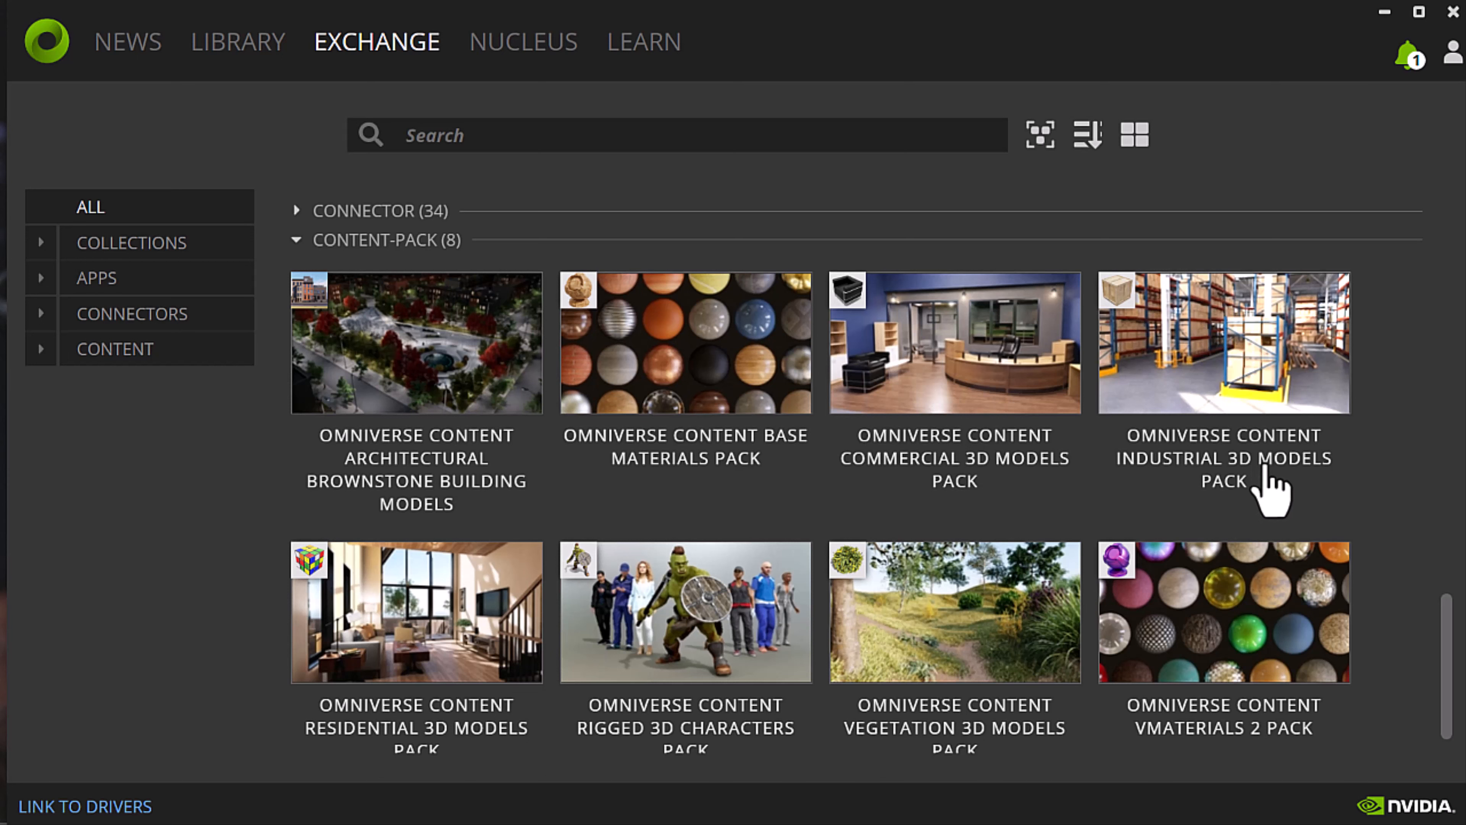
{"action": "scroll", "scroll_direction": "down", "scroll_amount": 3}
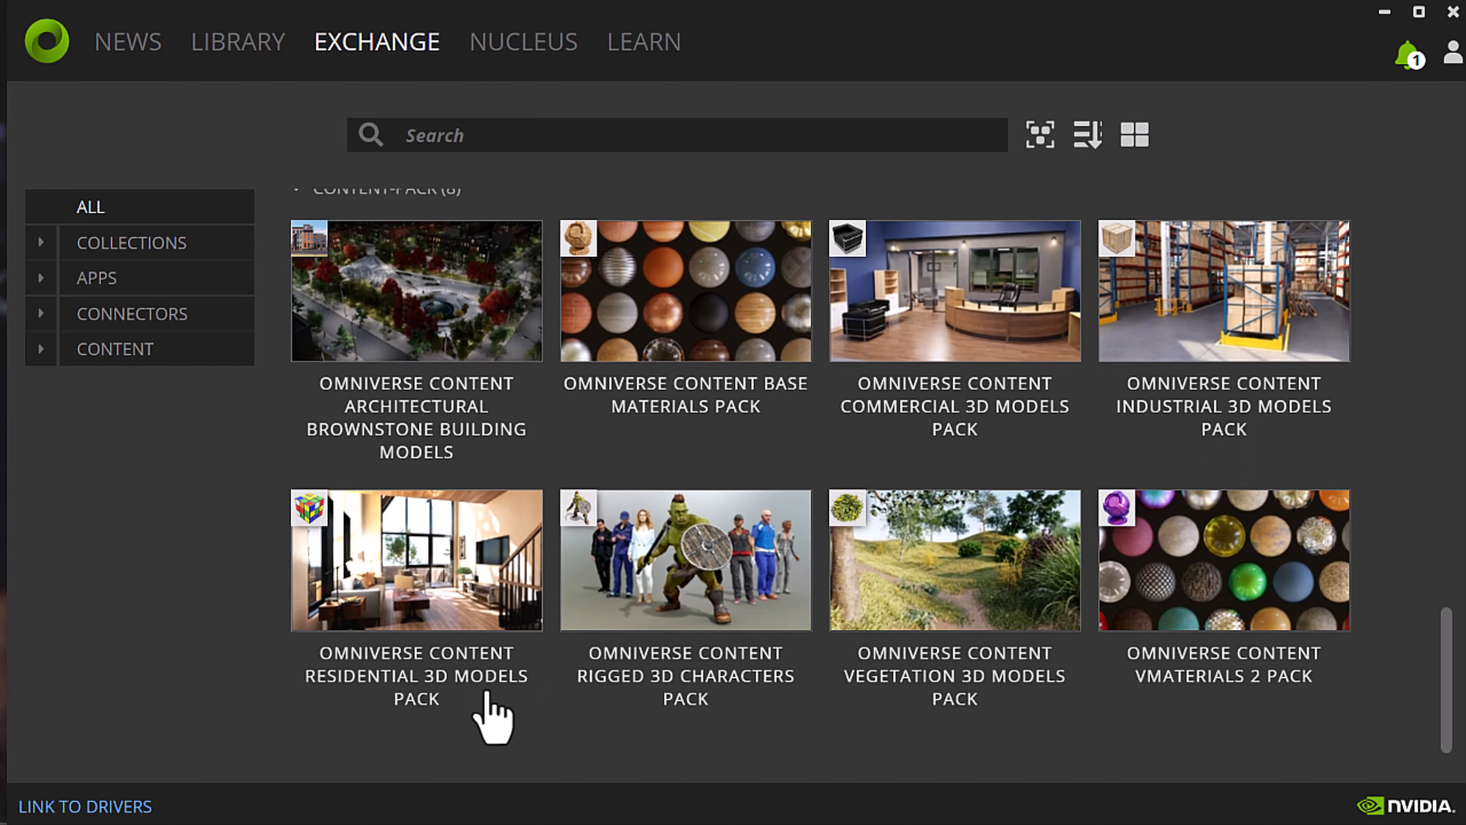
{"action": "mouse_move", "coordinate": [879, 646]}
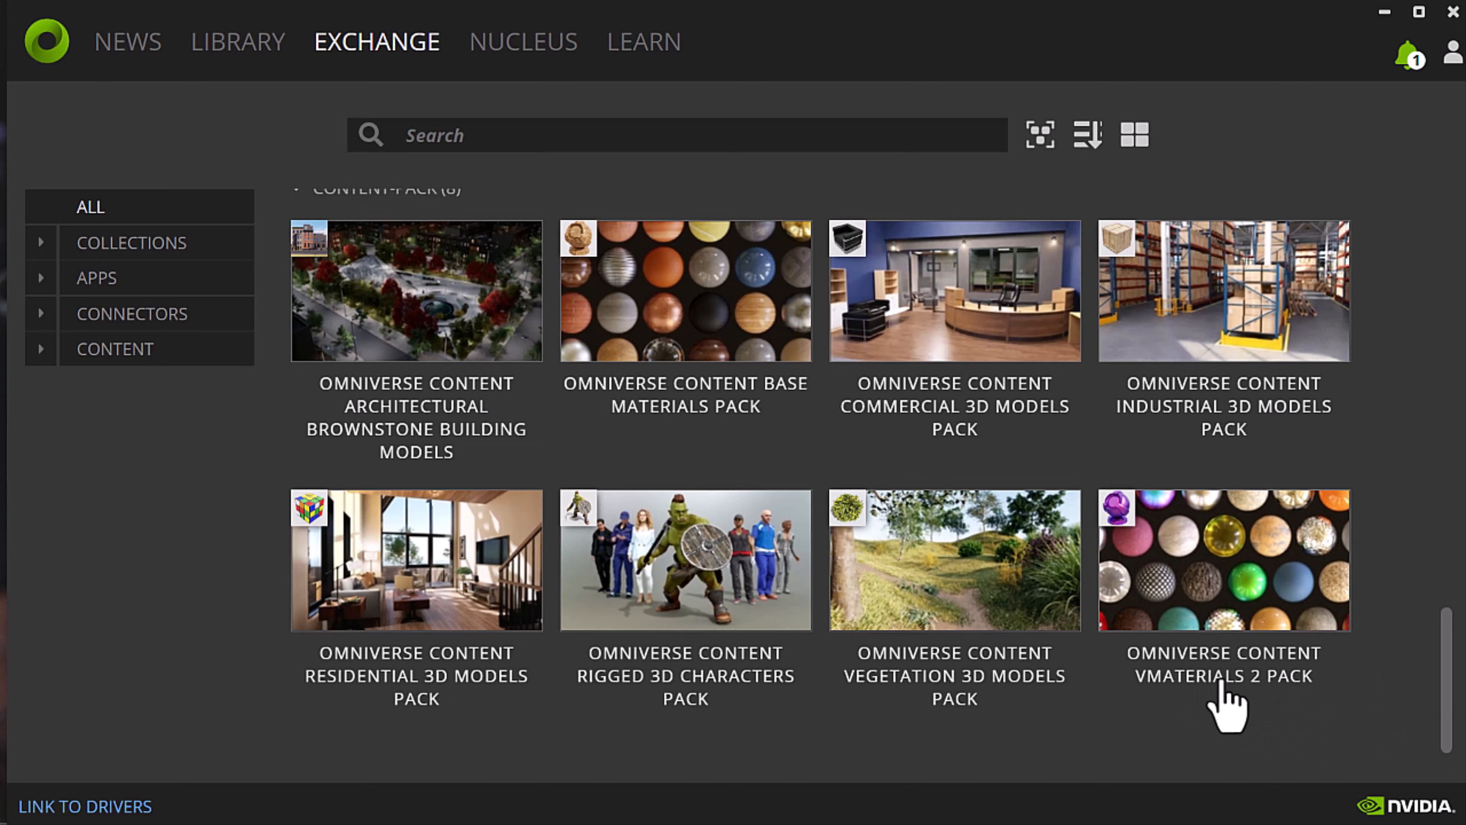
{"action": "left_click", "coordinate": [684, 291]}
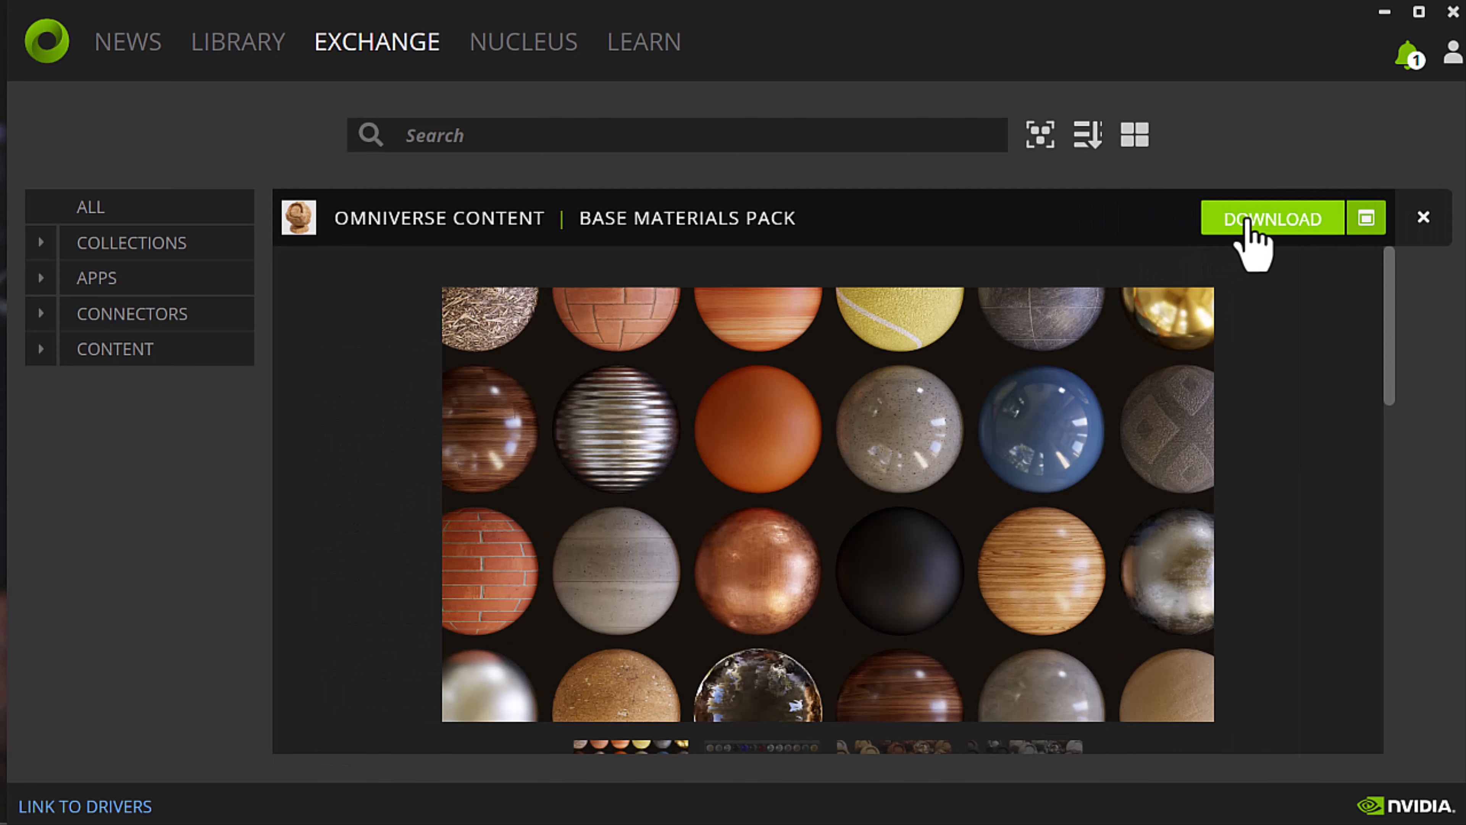
{"action": "scroll", "scroll_direction": "down", "scroll_amount": 3}
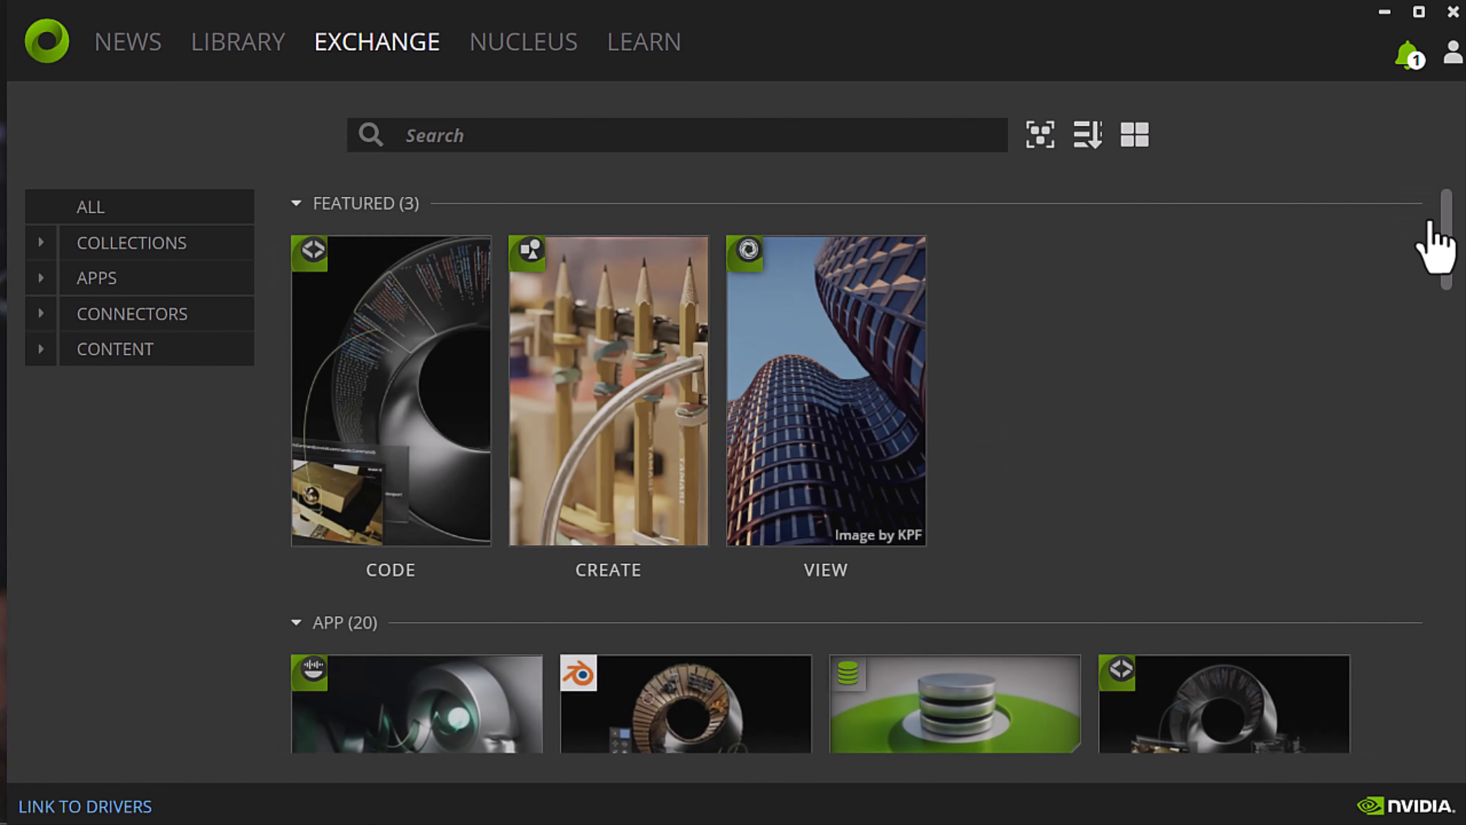
{"action": "scroll", "scroll_direction": "down", "scroll_amount": 3}
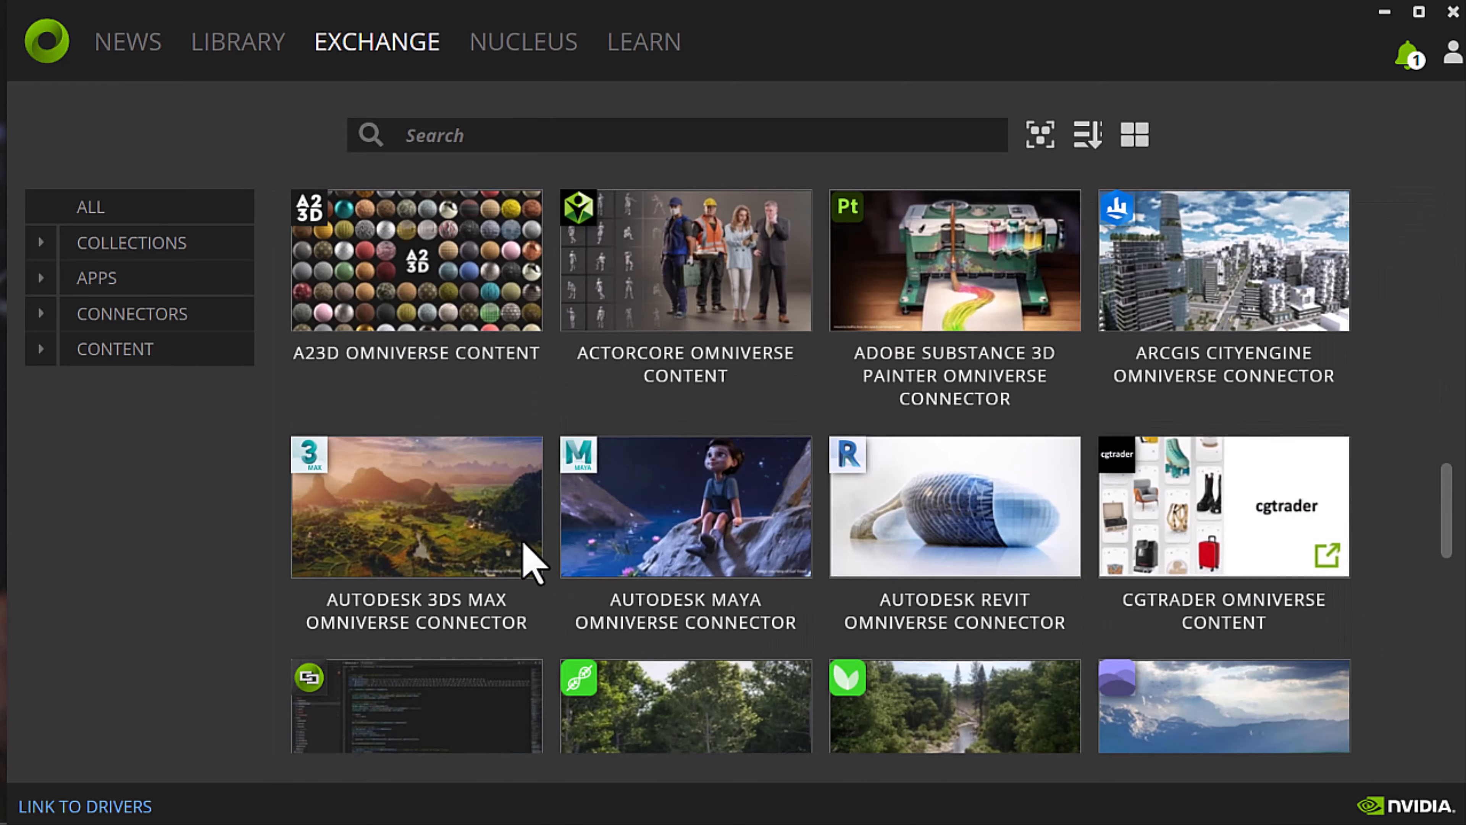
{"action": "scroll", "scroll_direction": "down", "scroll_amount": 3}
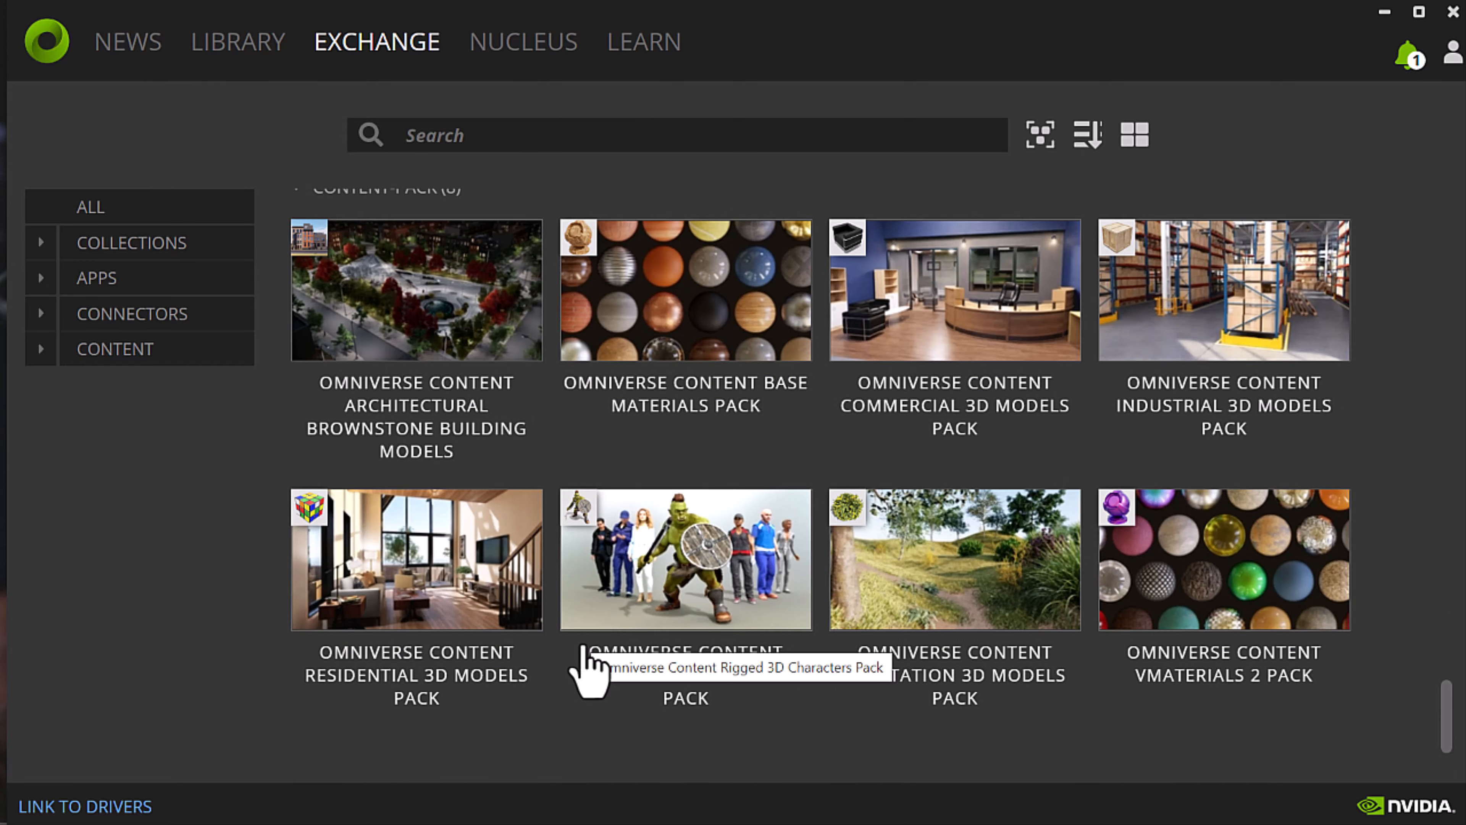
{"action": "mouse_move", "coordinate": [580, 674]}
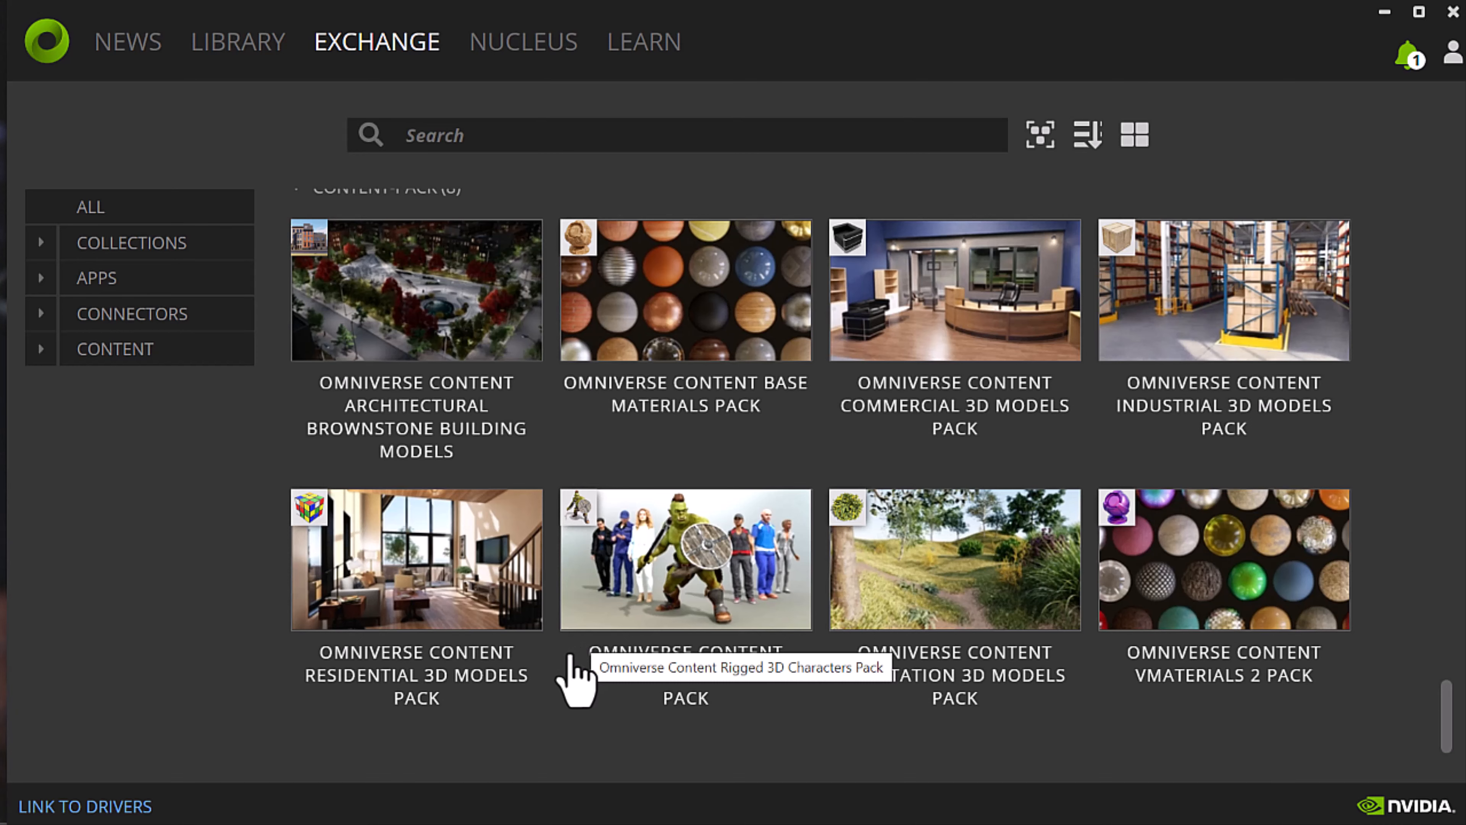